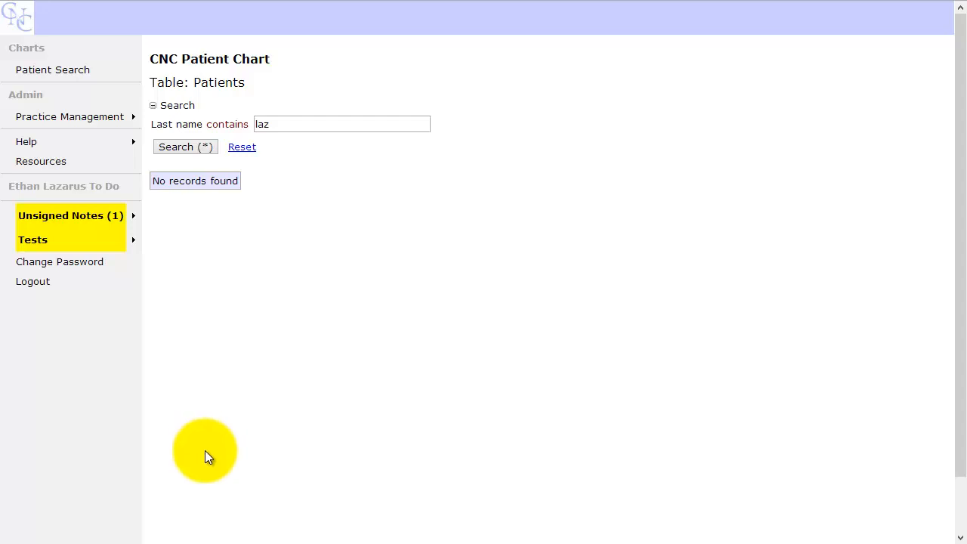
mouse_move(263, 421)
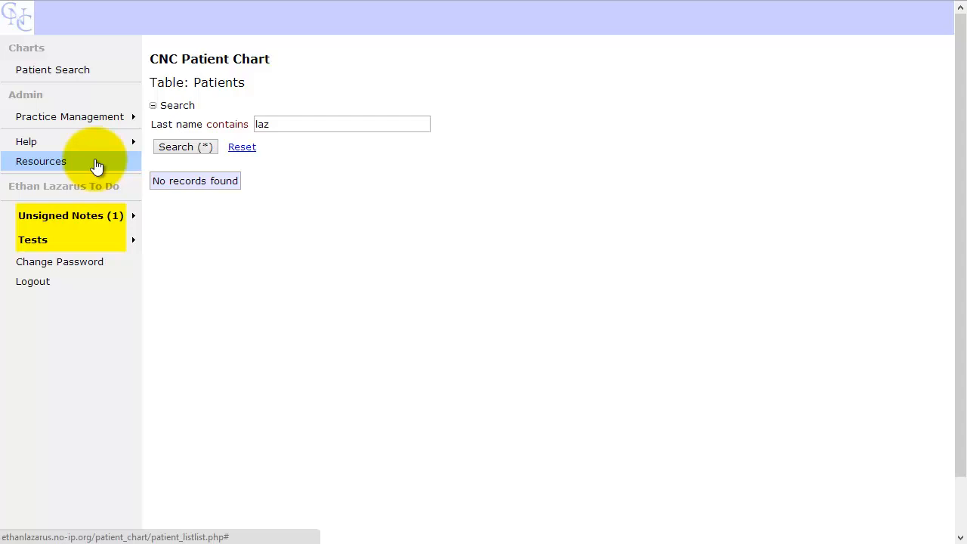
Show the Practice Management menu with its Preferences options
click(69, 117)
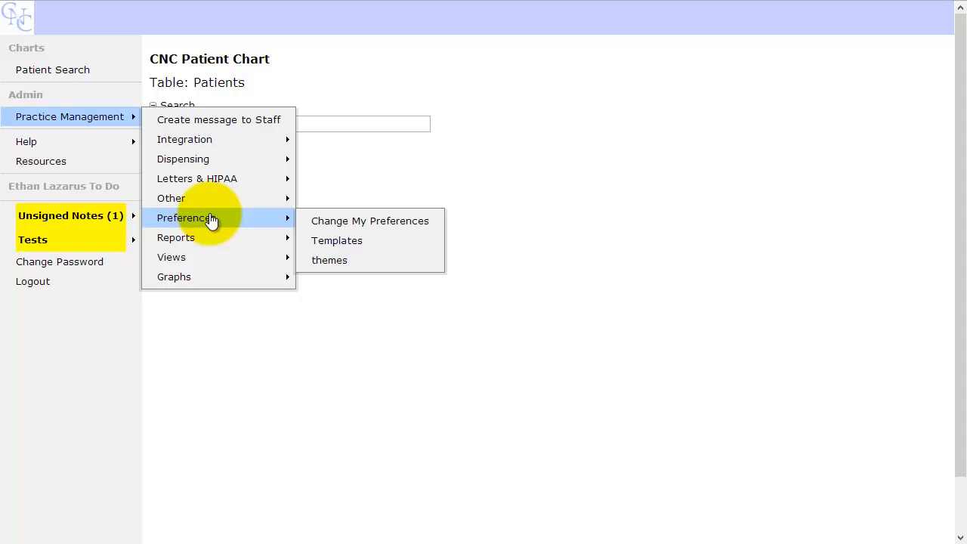
mouse_move(219, 224)
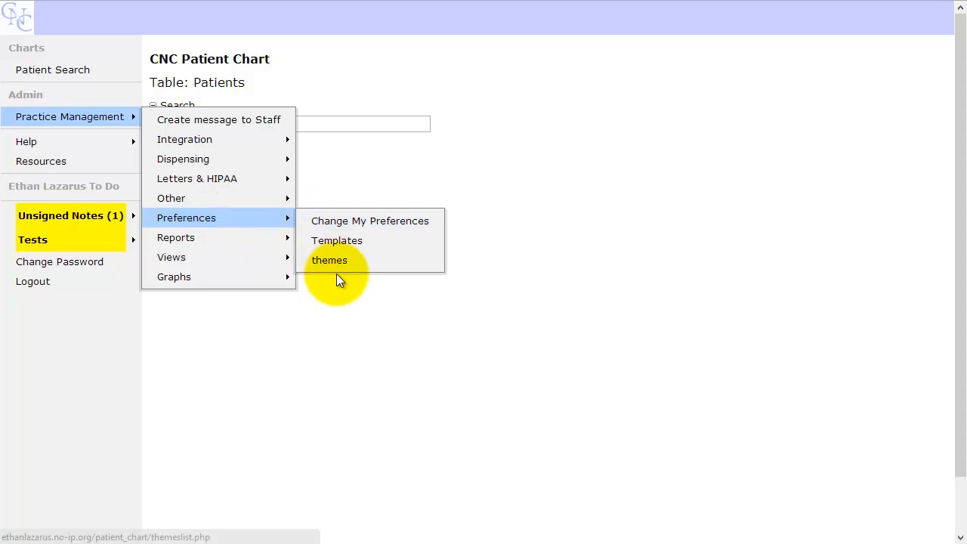
mouse_move(368, 221)
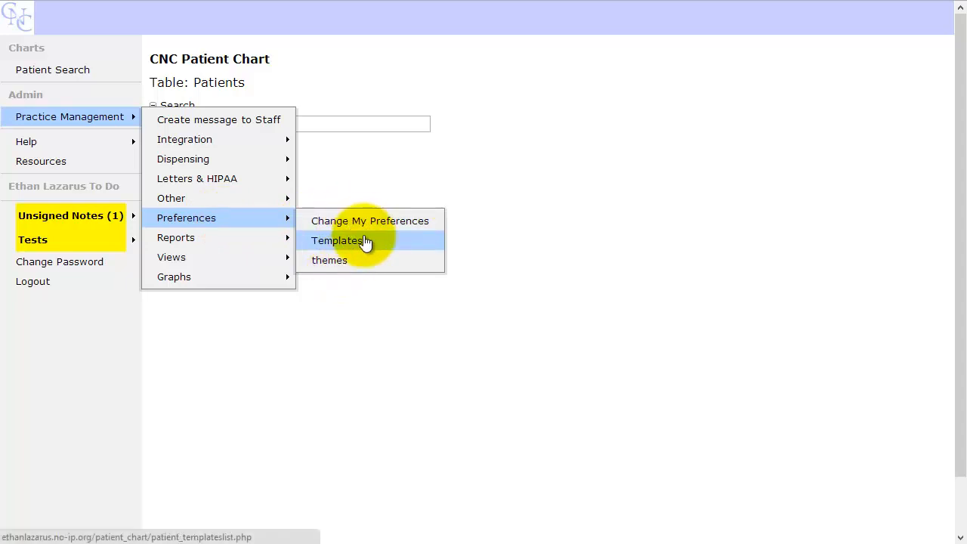
mouse_move(385, 248)
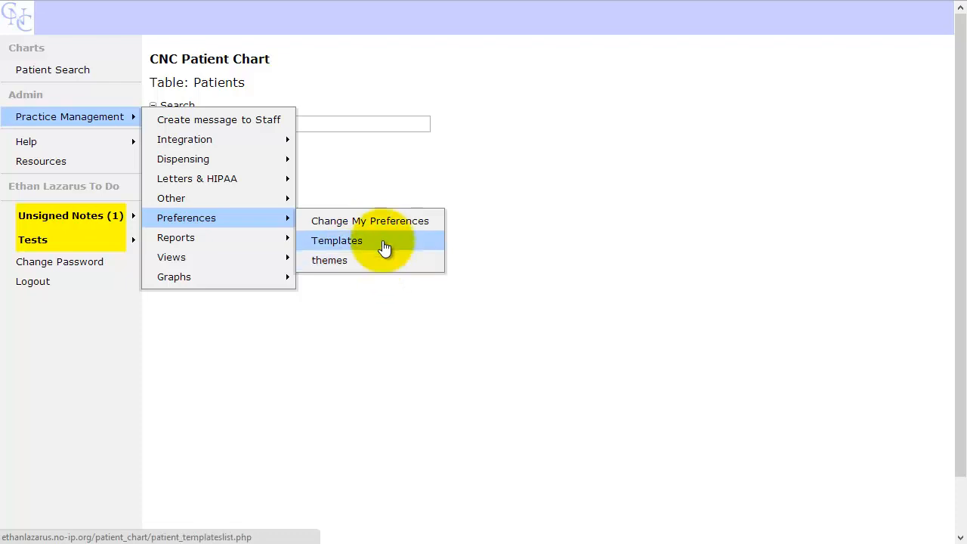
Load the My Preferences table via Change My Preferences
click(369, 221)
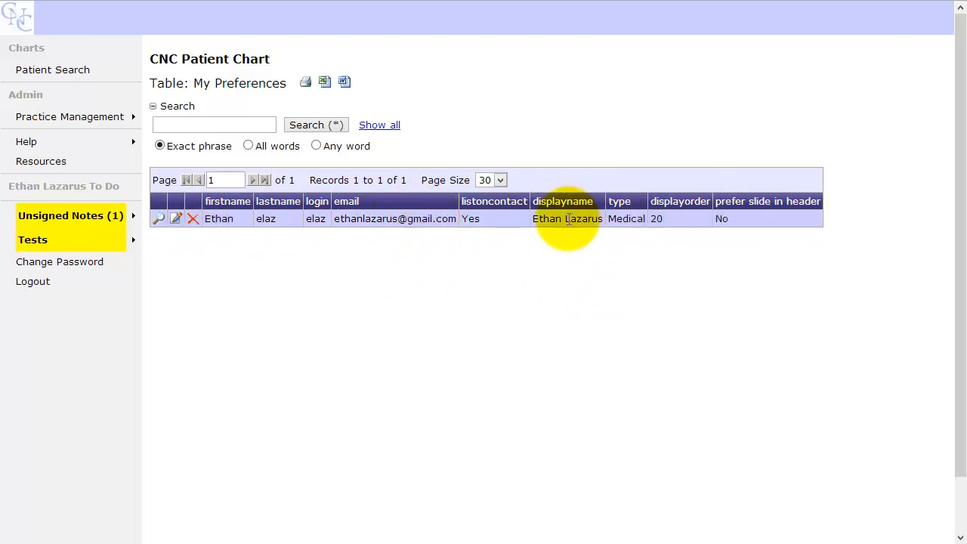
mouse_move(175, 217)
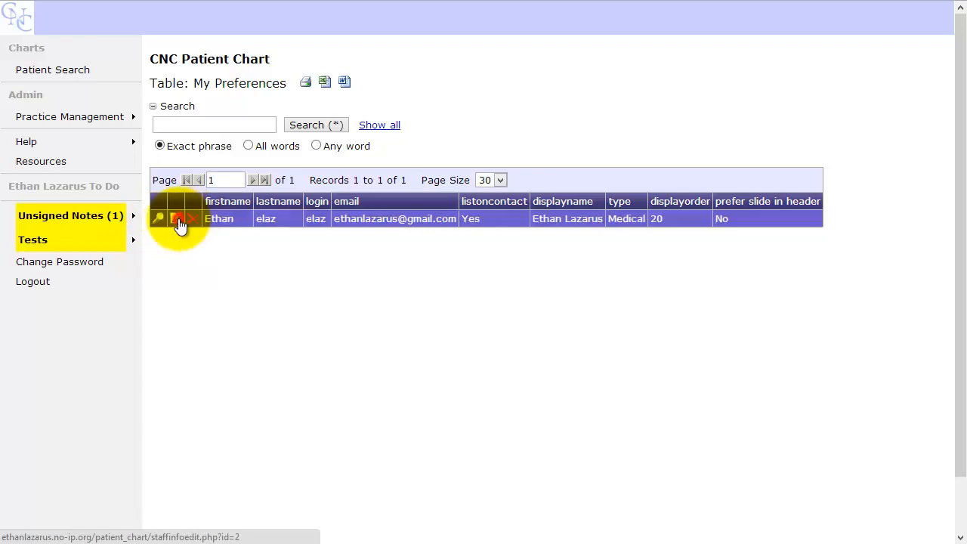
Edit your own preferences record and review its user type options
click(160, 218)
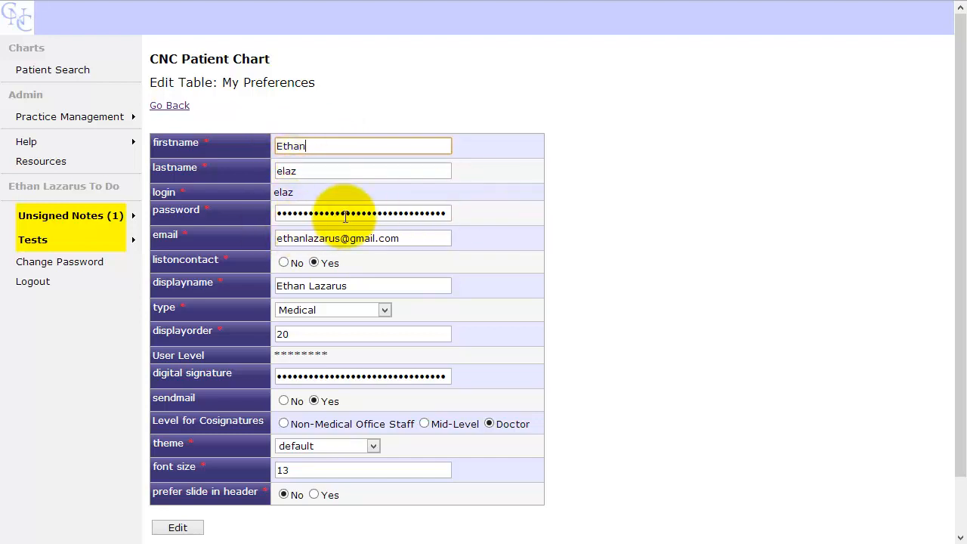
scroll(down, 3)
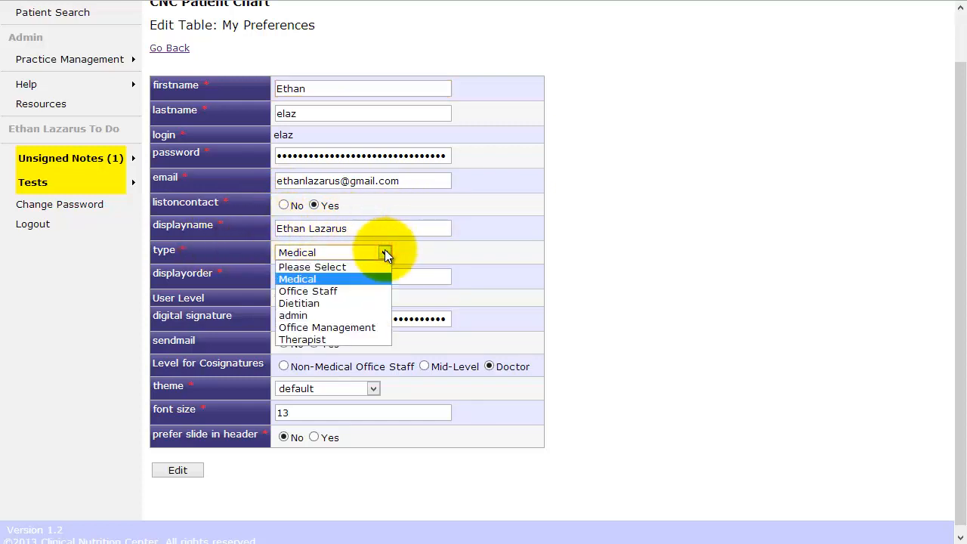
mouse_move(465, 265)
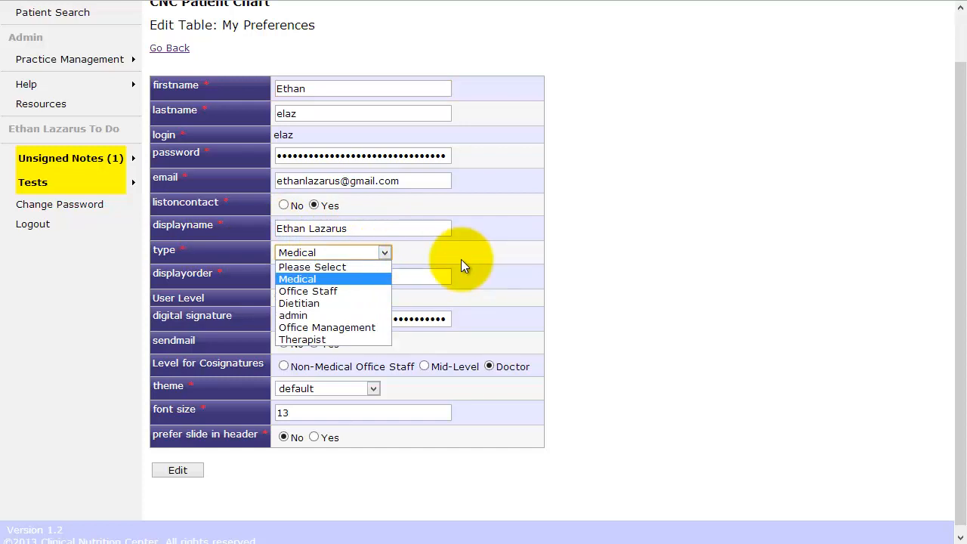
mouse_move(492, 256)
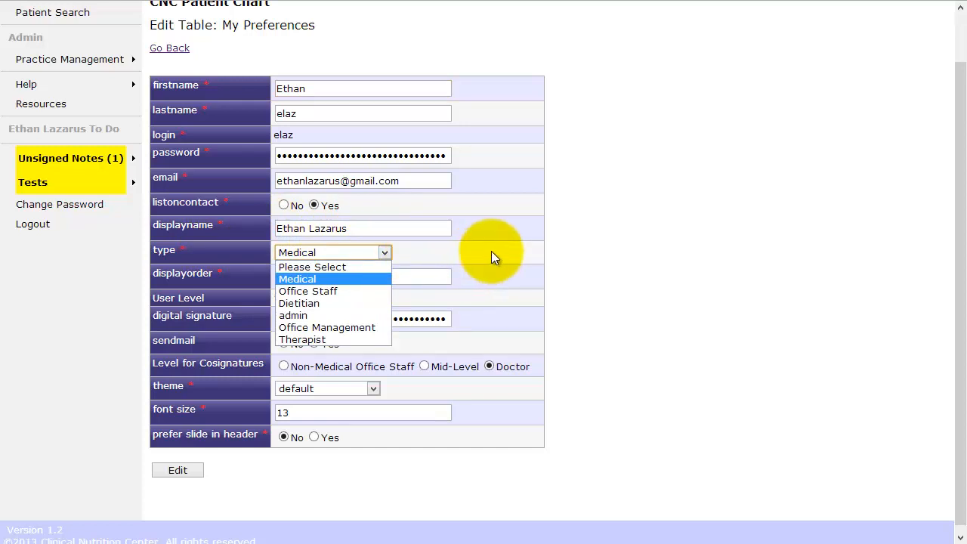
mouse_move(483, 257)
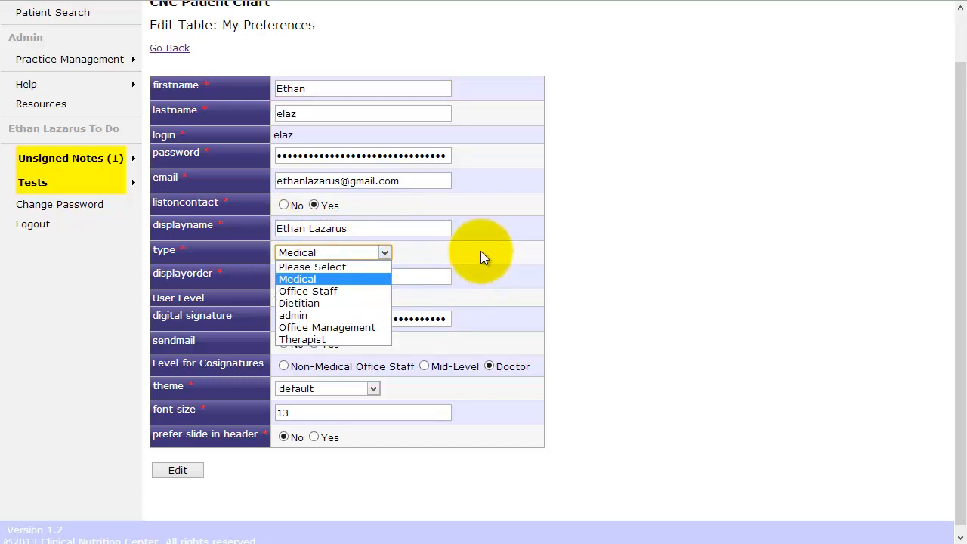
mouse_move(523, 254)
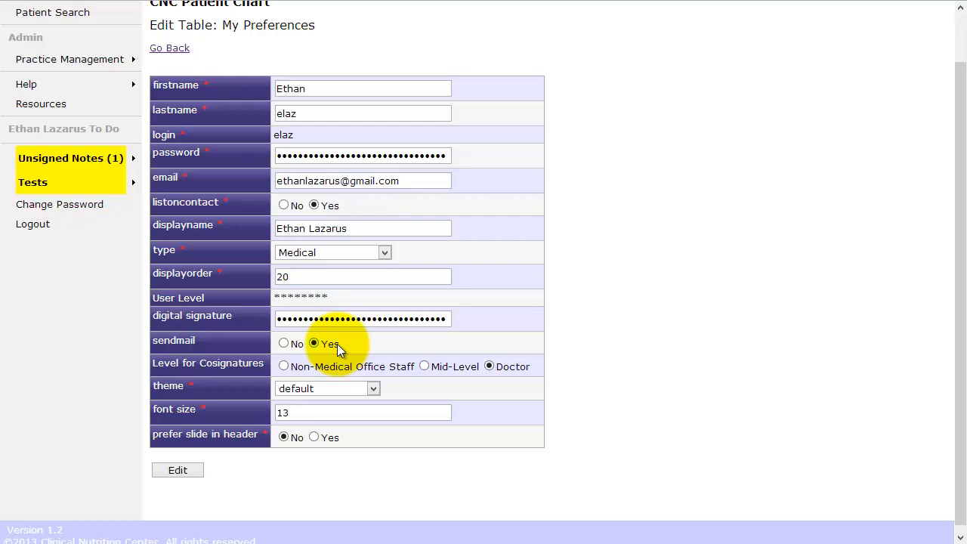
mouse_move(342, 359)
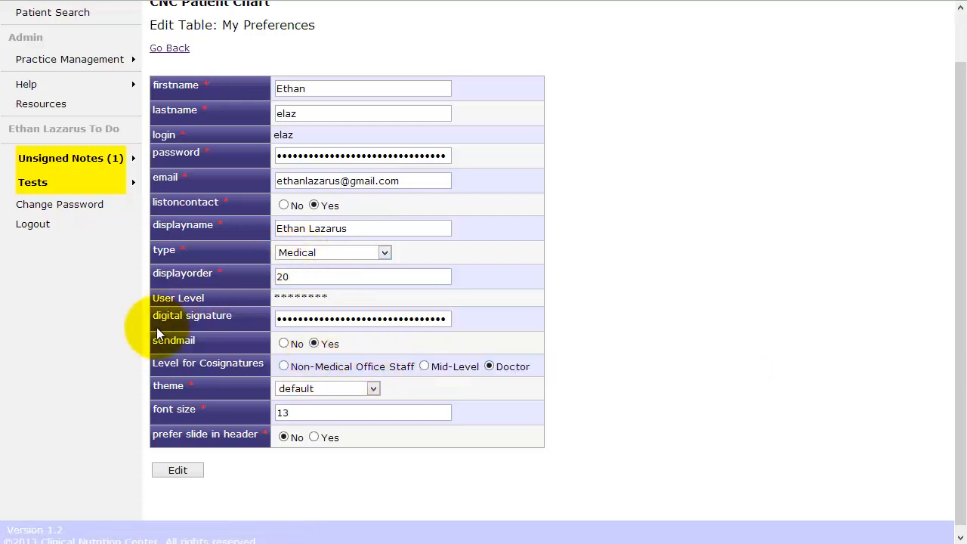
mouse_move(195, 380)
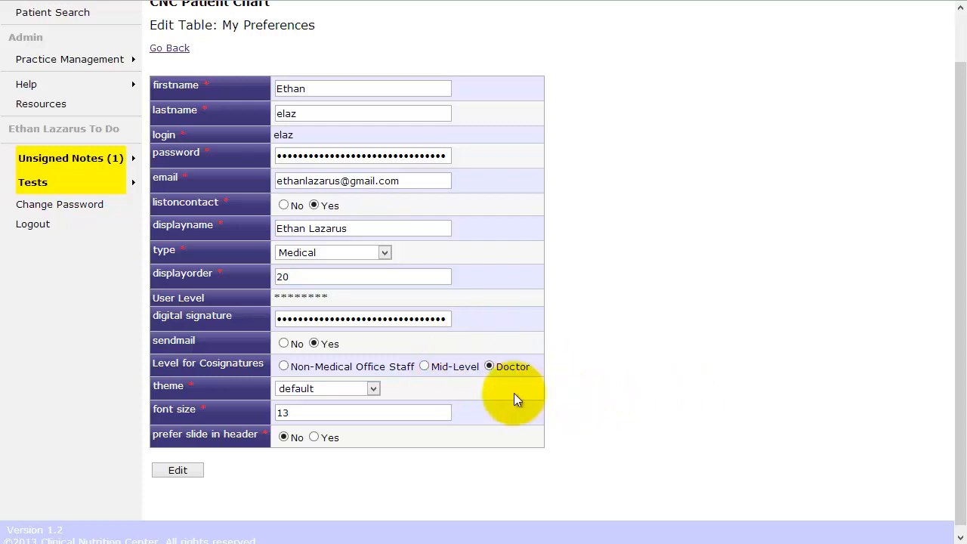
click(327, 389)
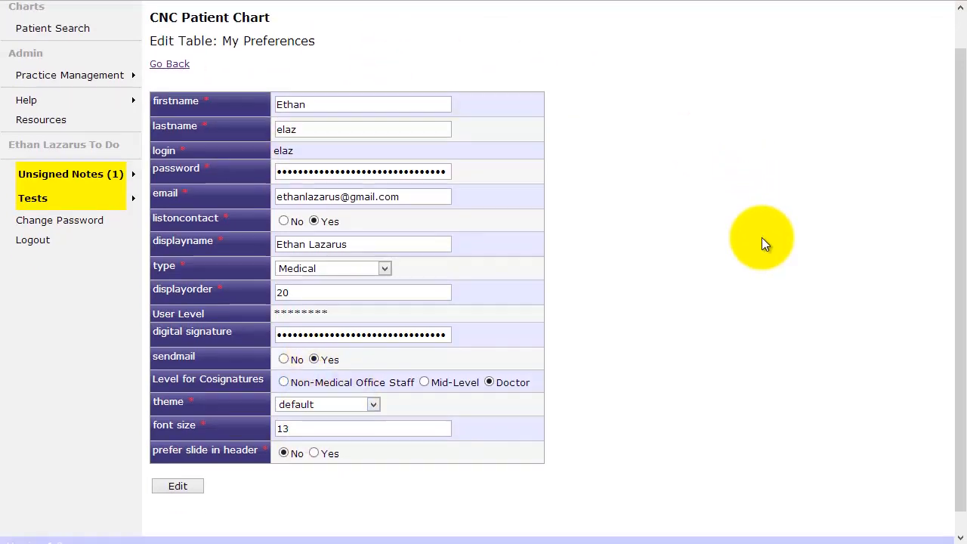
scroll(down, 3)
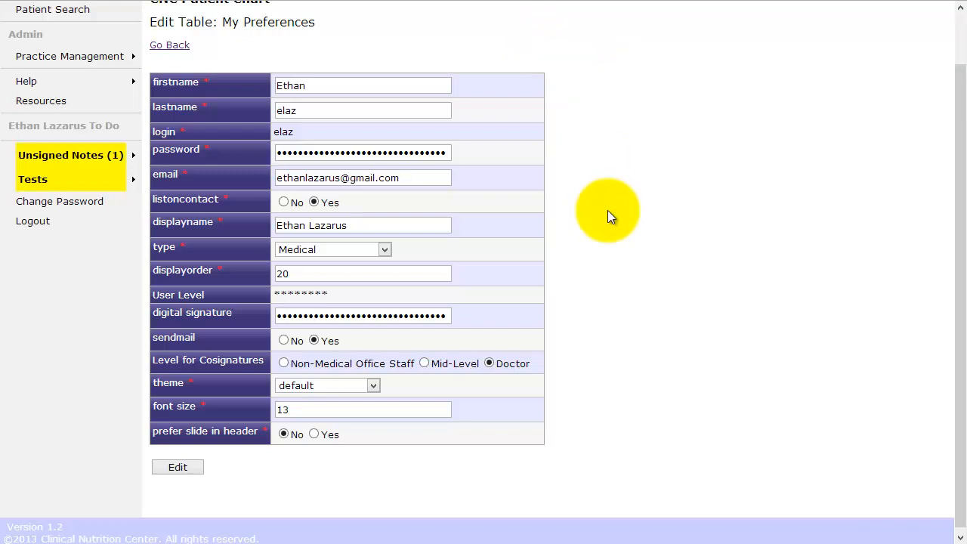
mouse_move(385, 469)
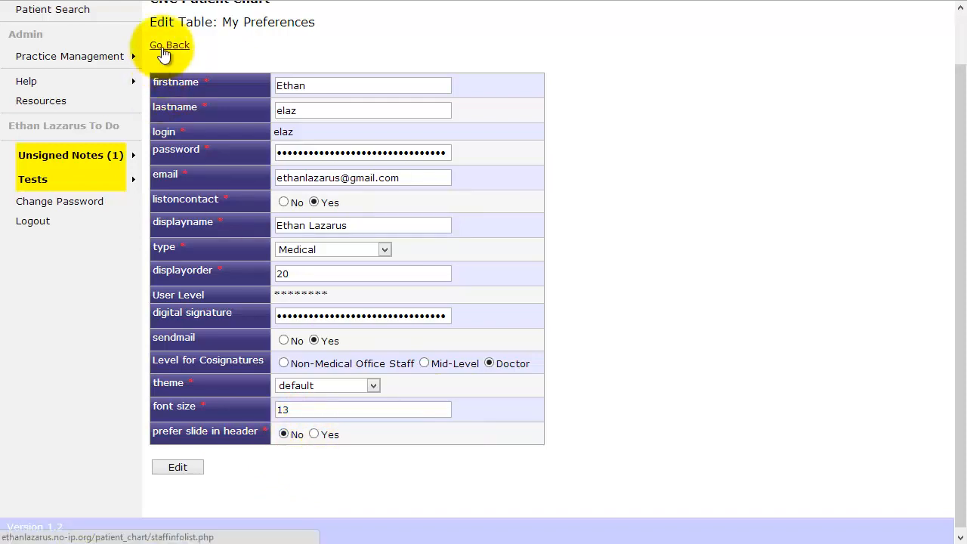
Return to My Preferences and reopen the Practice Management Preferences choices
click(169, 46)
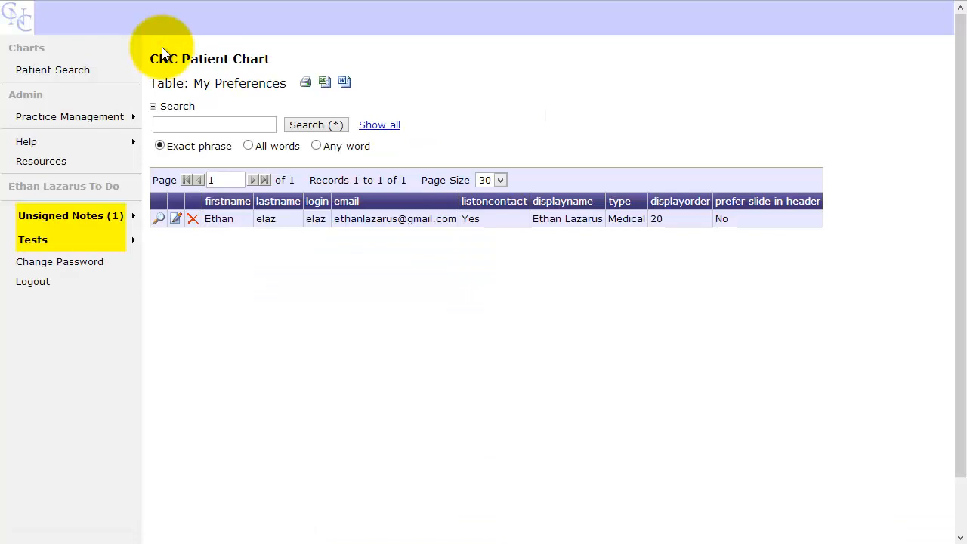
mouse_move(257, 144)
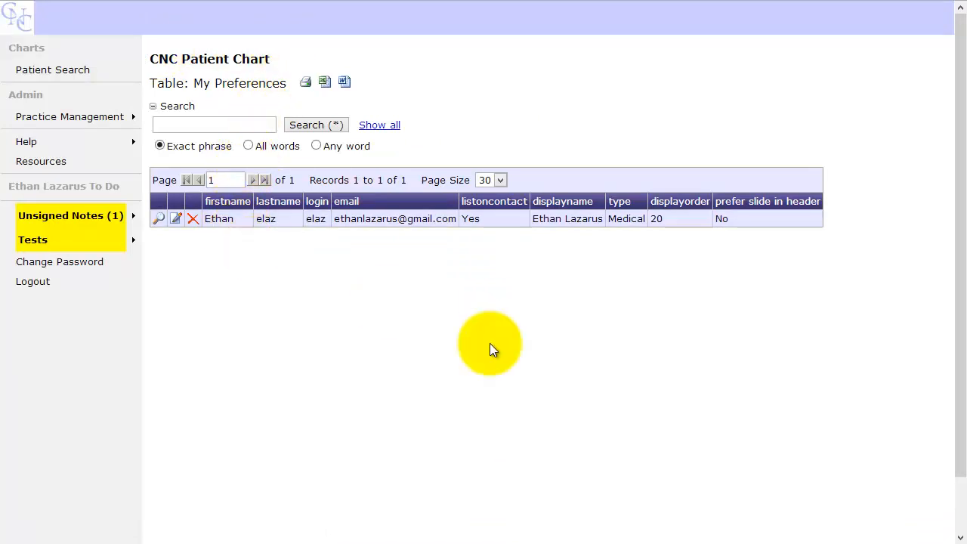
mouse_move(487, 329)
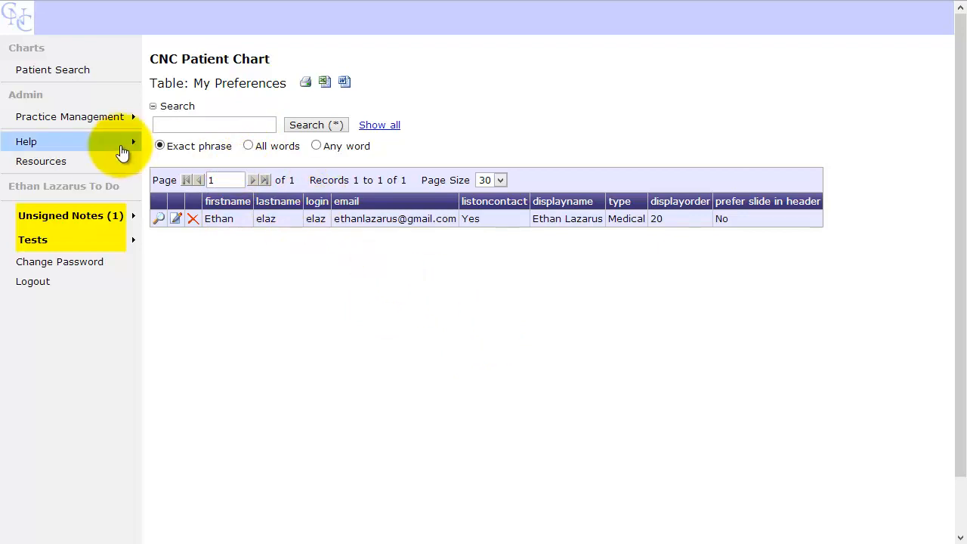
click(70, 116)
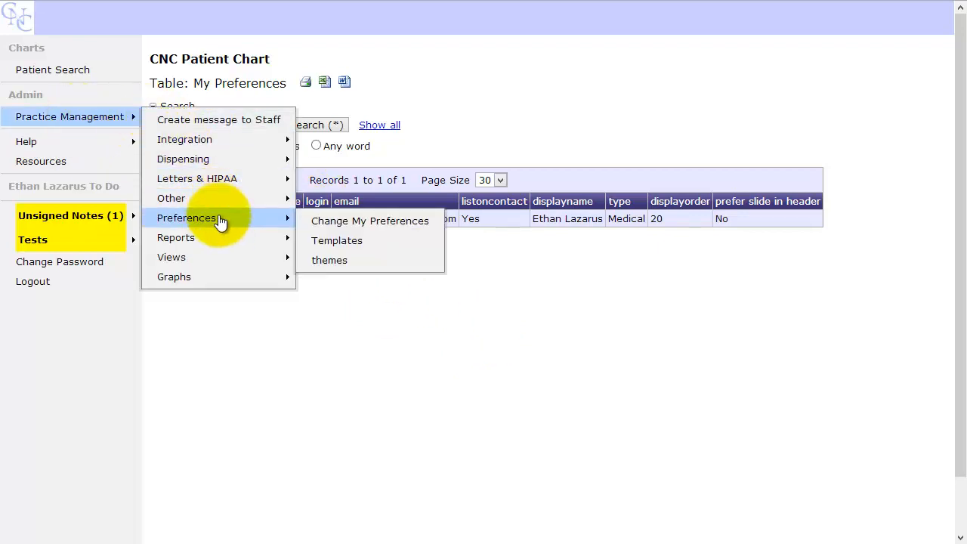
click(369, 221)
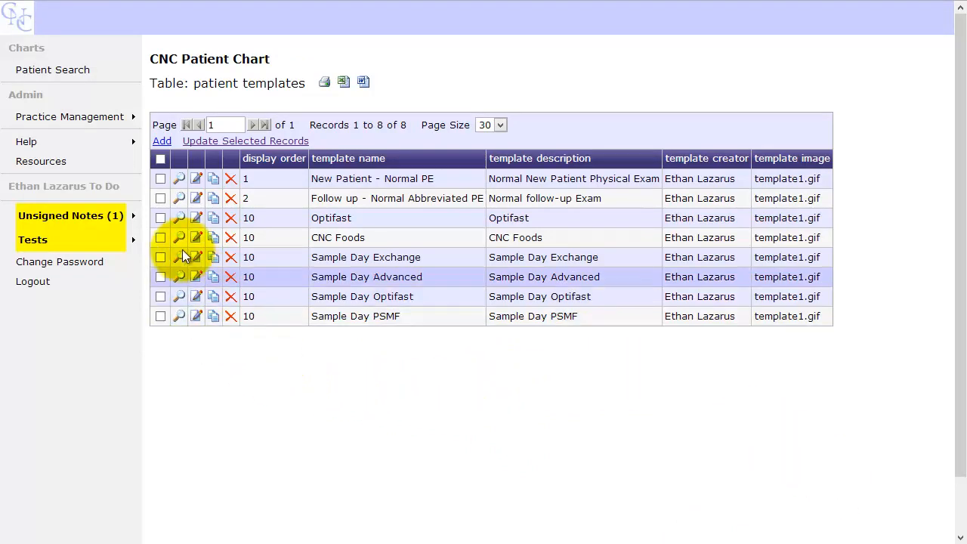
click(70, 116)
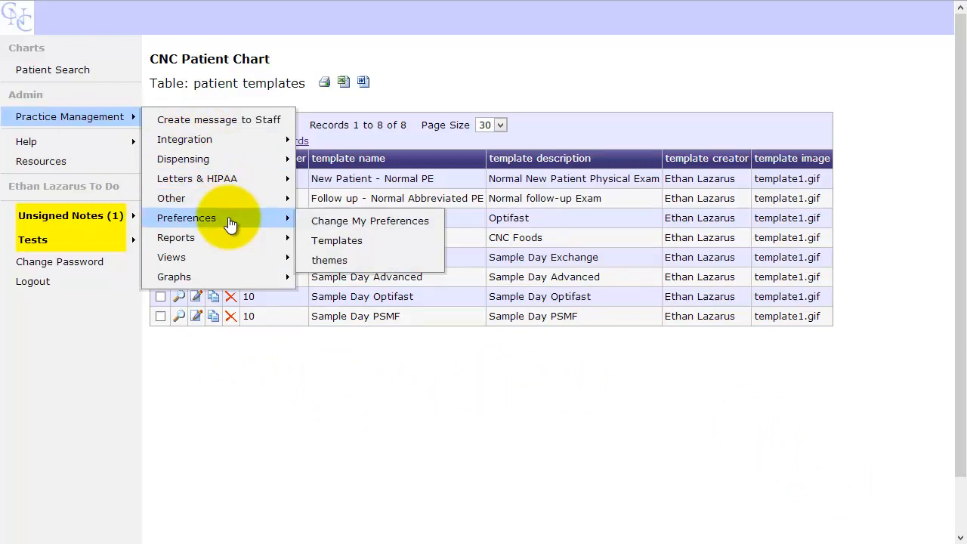
Load the patient templates table listing eight templates
click(416, 393)
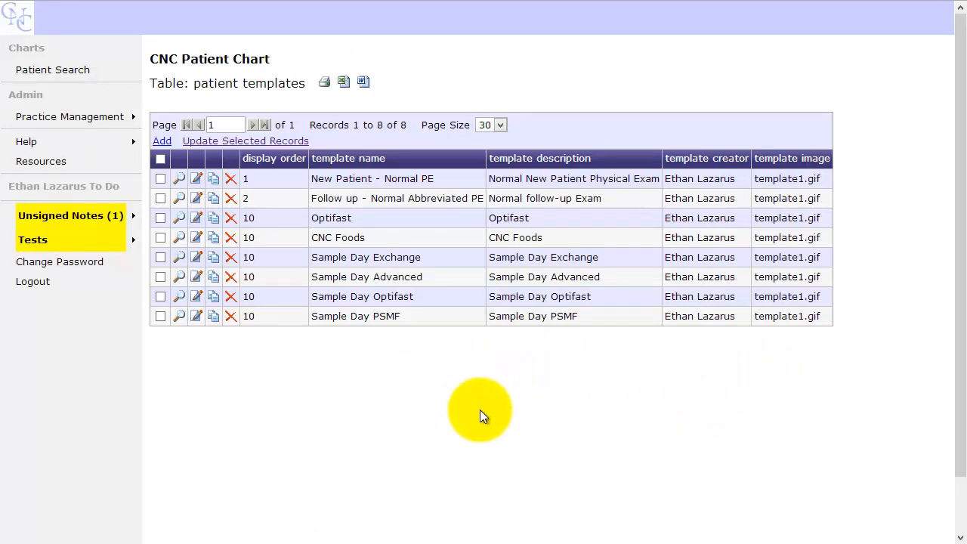
mouse_move(426, 250)
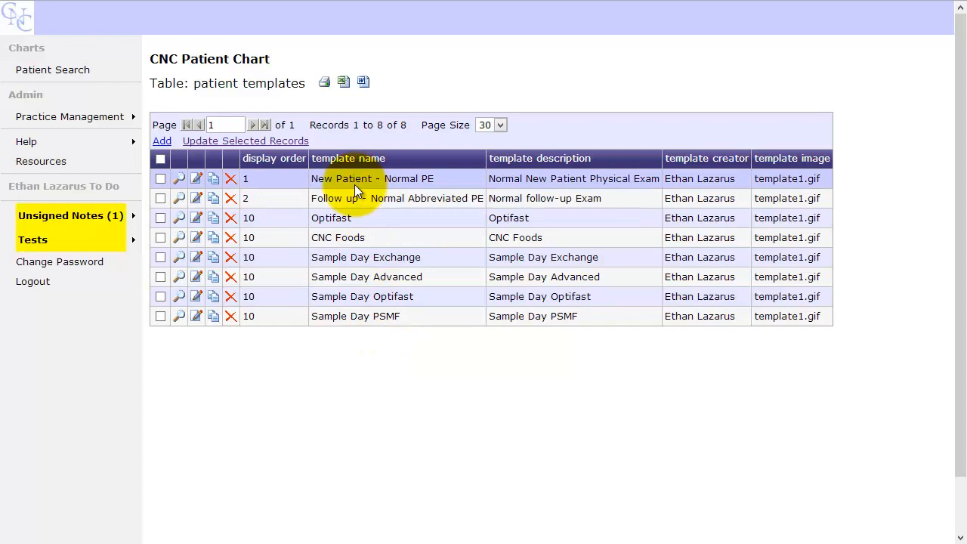
mouse_move(451, 179)
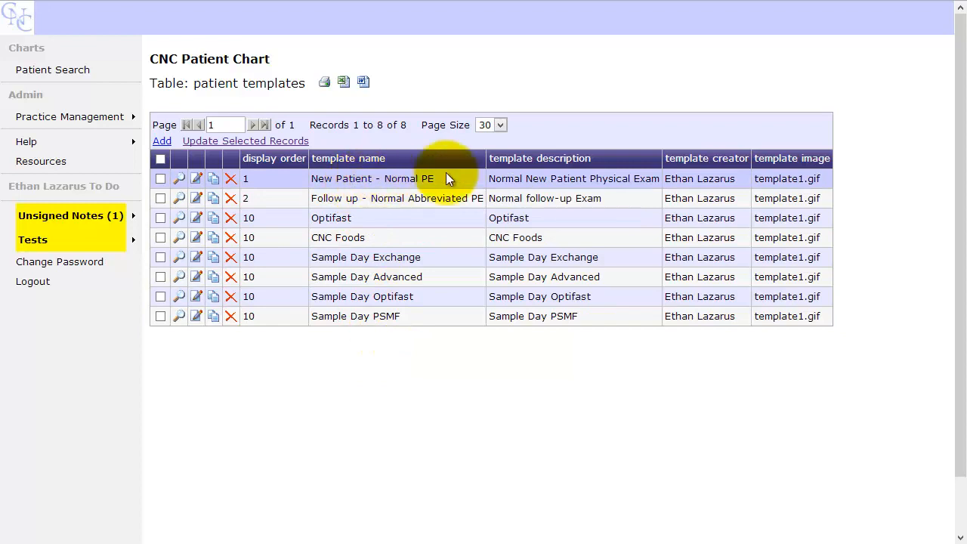
mouse_move(454, 182)
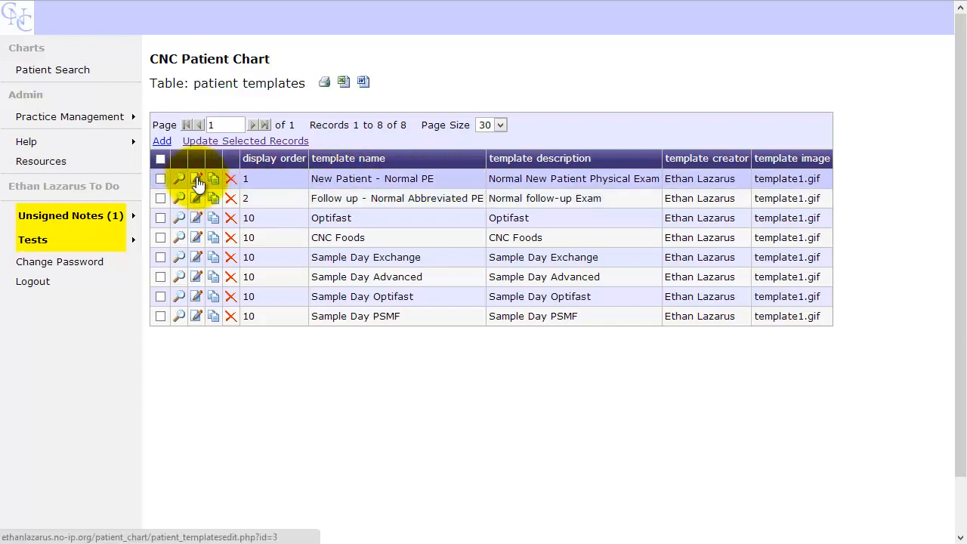
Edit the New Patient - Normal PE template and review its fields and exam text
click(180, 178)
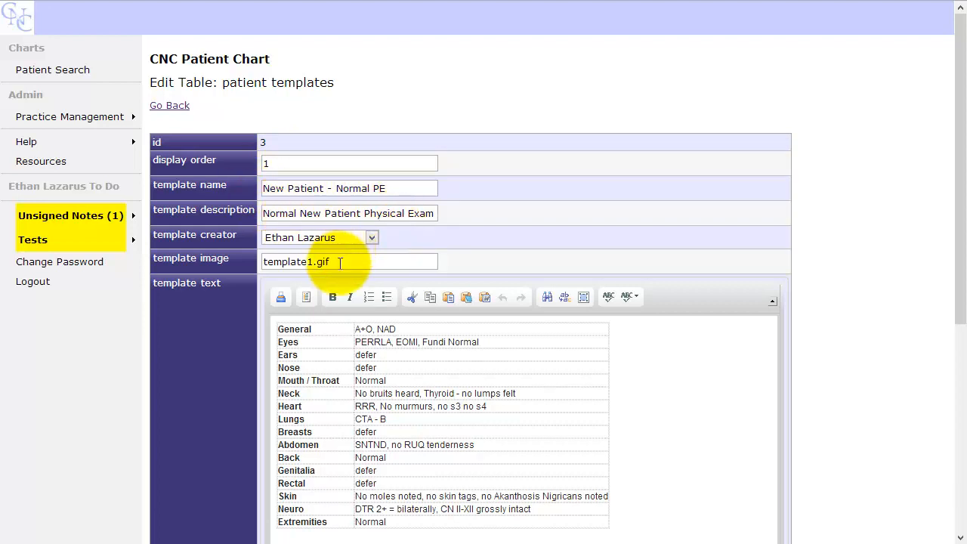
scroll(down, 3)
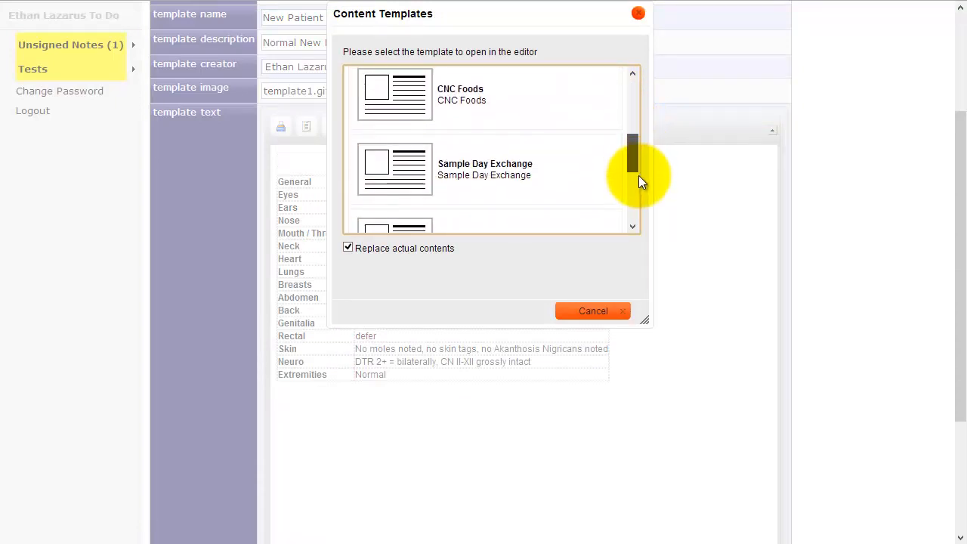
scroll(down, 3)
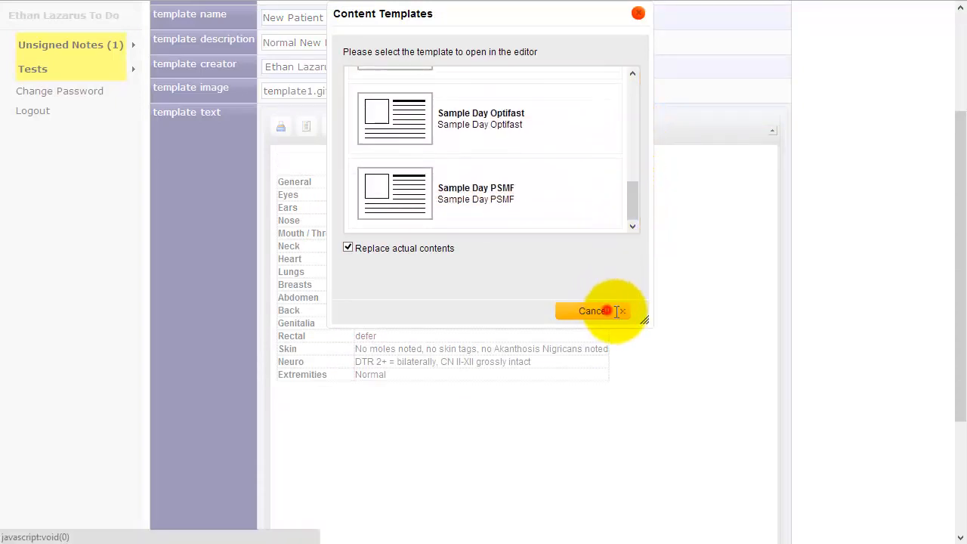
click(594, 311)
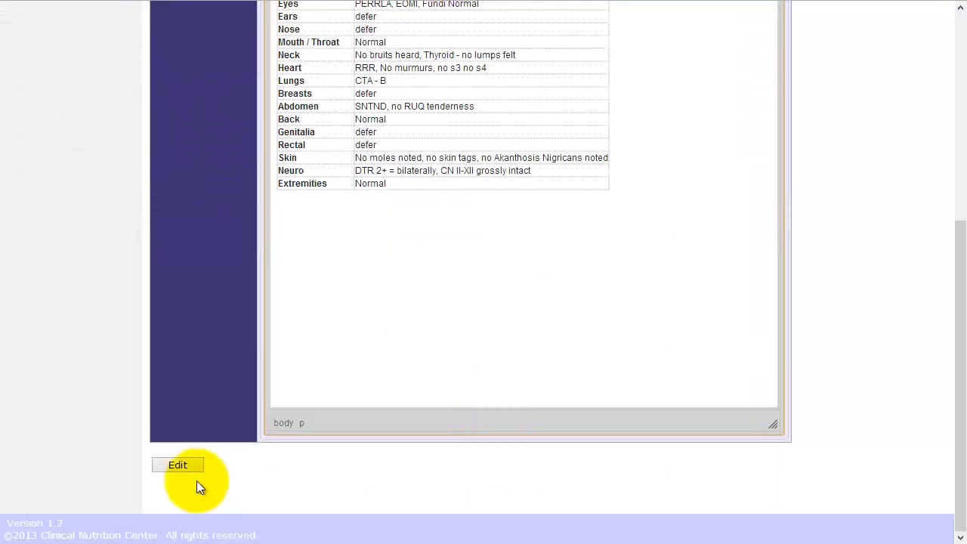
Submit the New Patient template edits and go back to the patient templates table
click(178, 466)
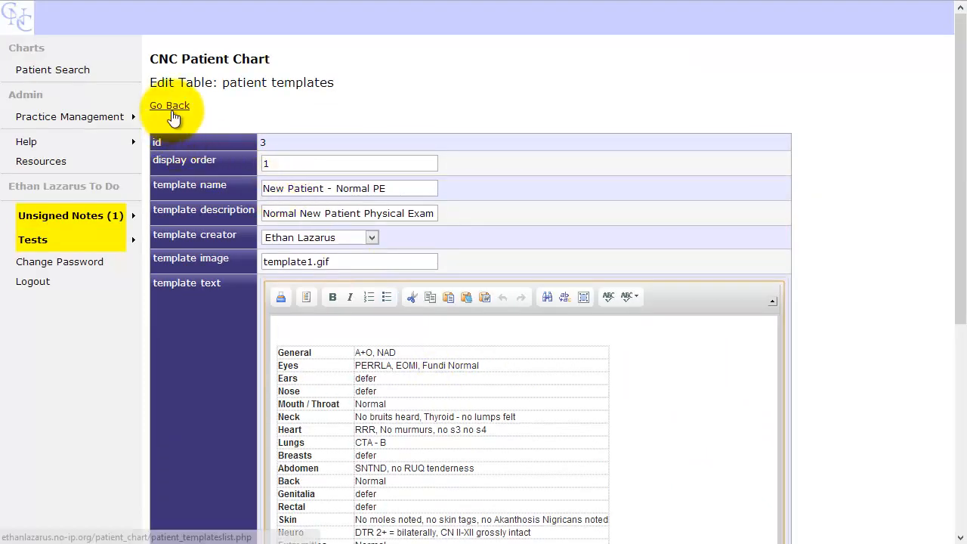
click(169, 106)
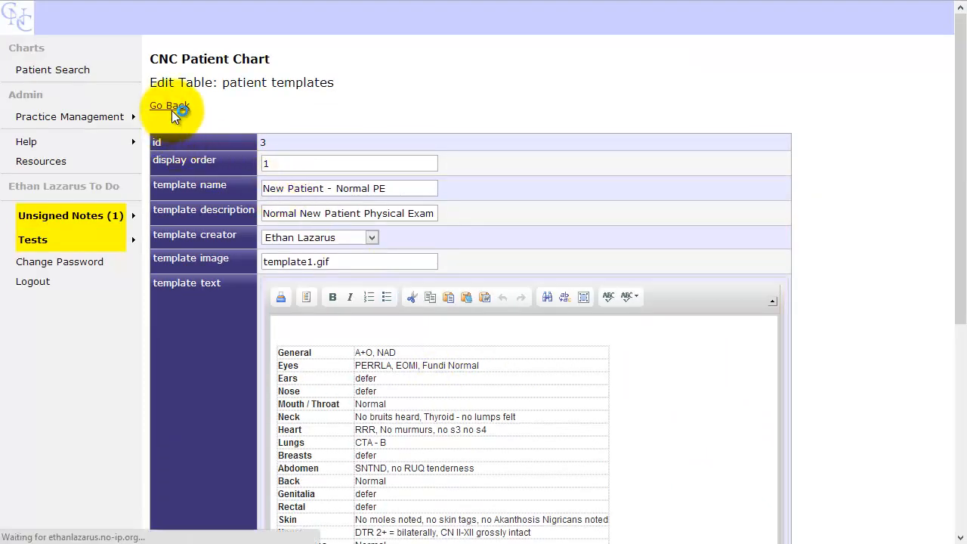
click(169, 105)
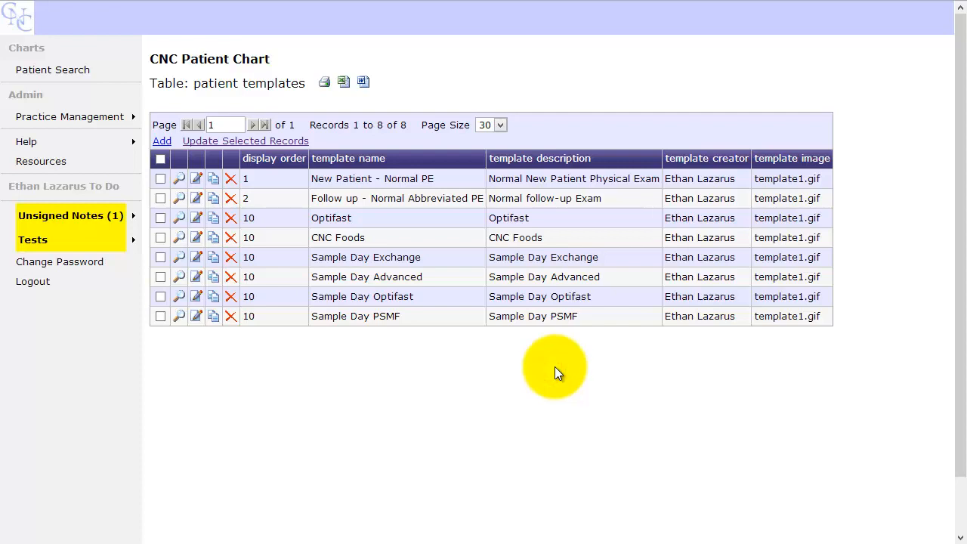
mouse_move(429, 385)
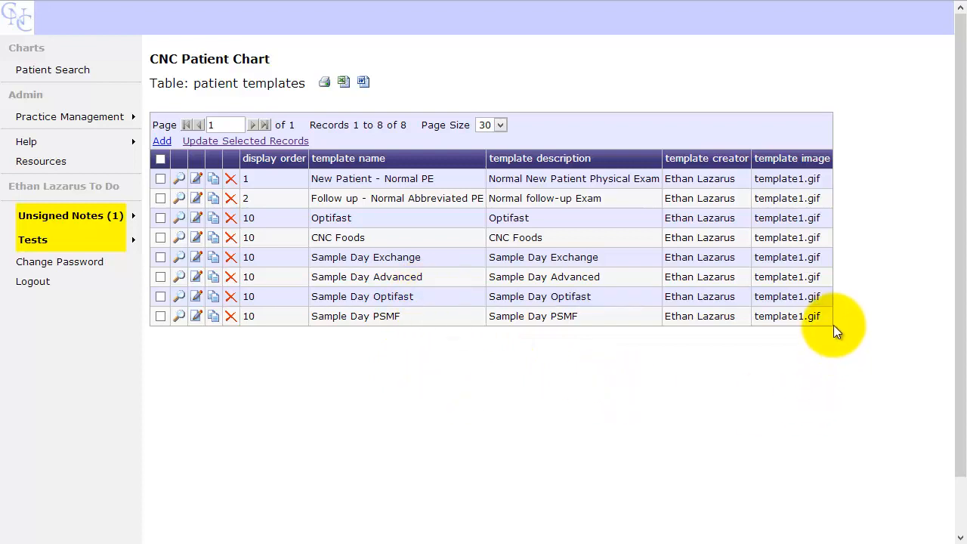
mouse_move(581, 426)
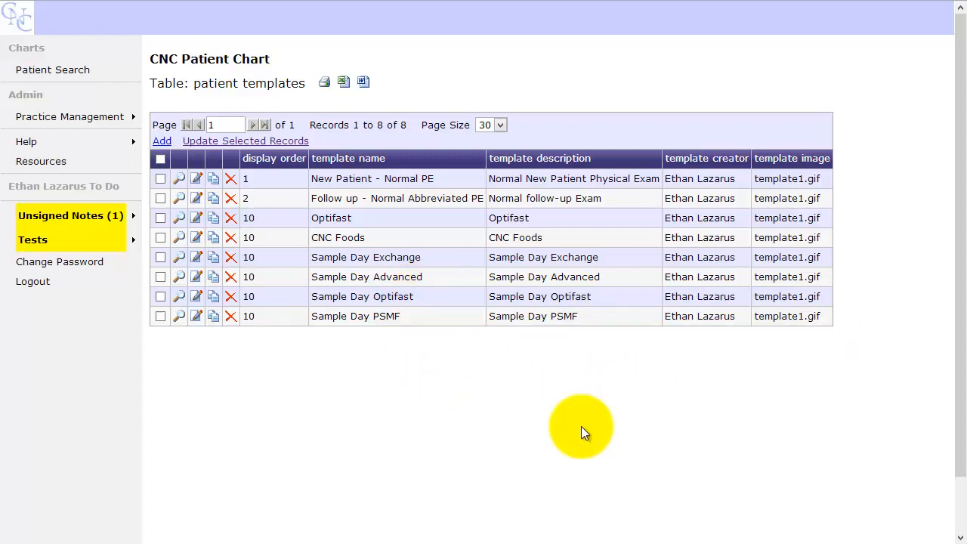
mouse_move(559, 448)
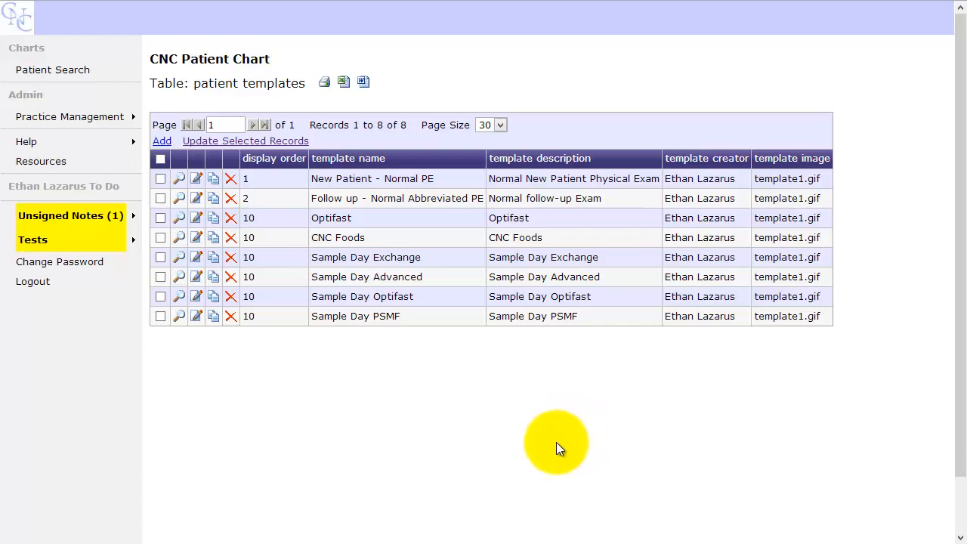
mouse_move(469, 522)
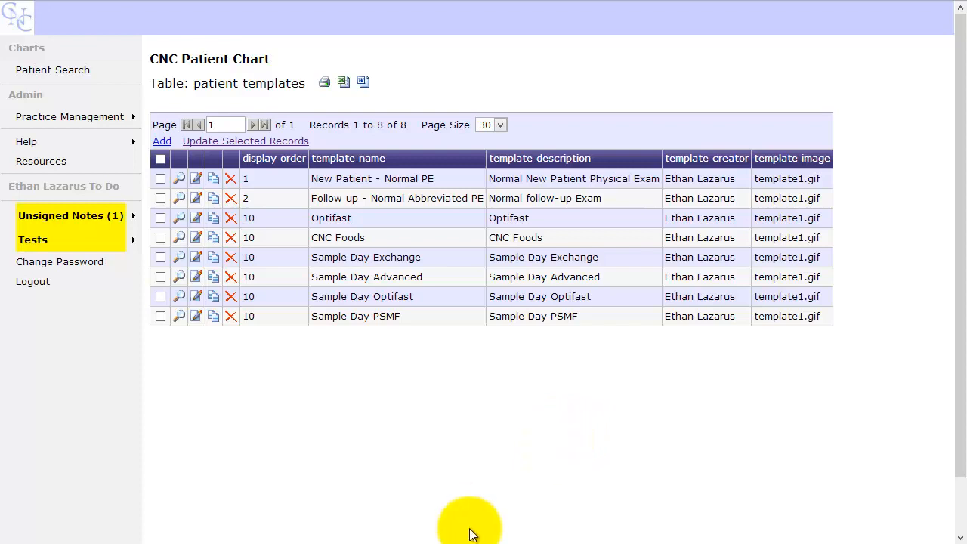
mouse_move(441, 408)
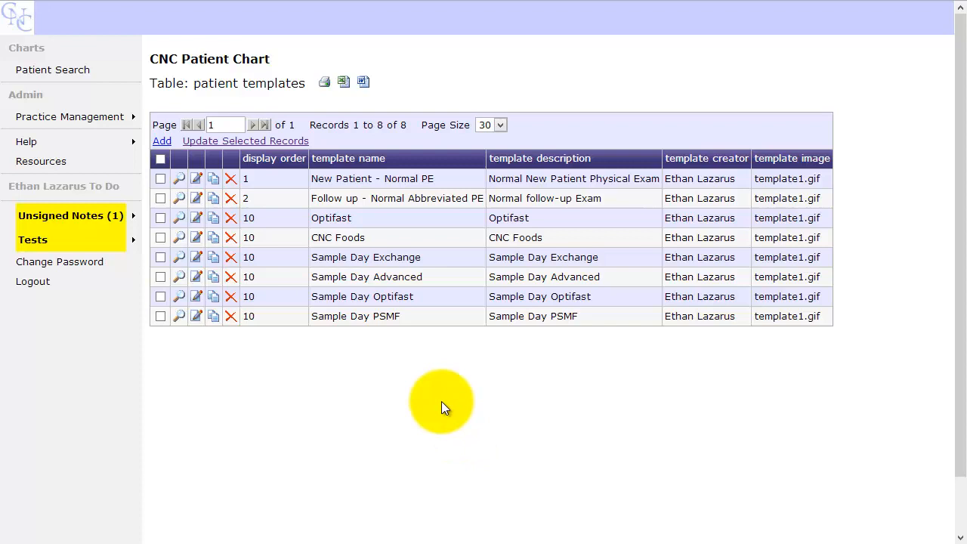
mouse_move(378, 375)
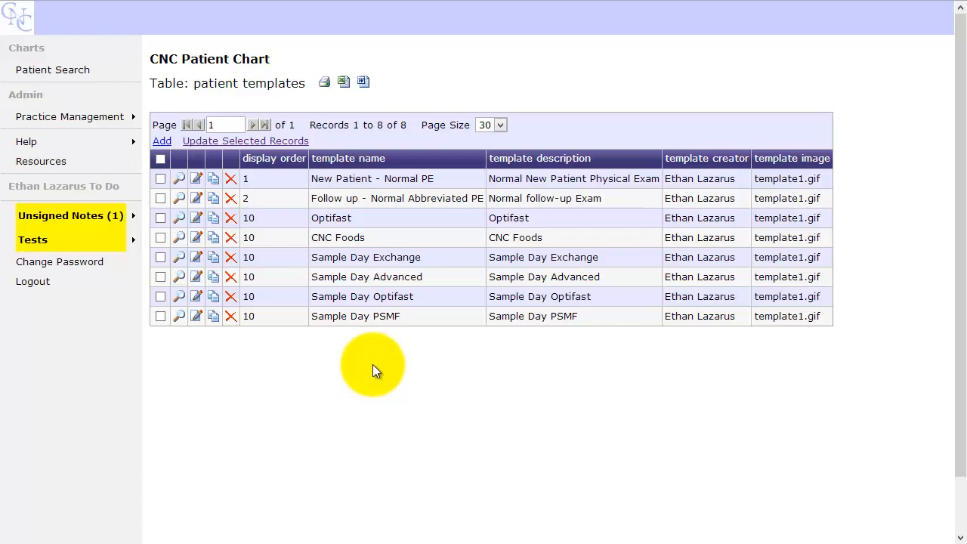
mouse_move(369, 355)
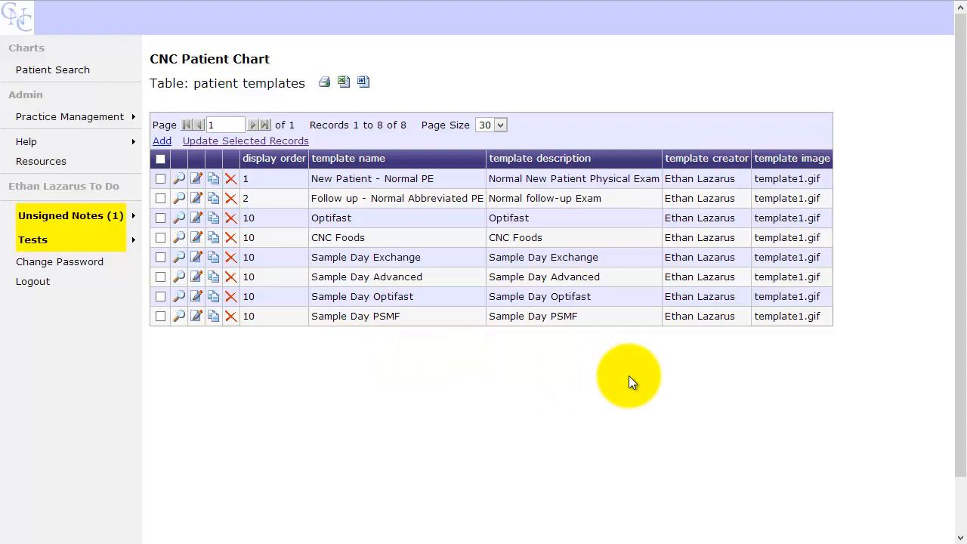
mouse_move(629, 364)
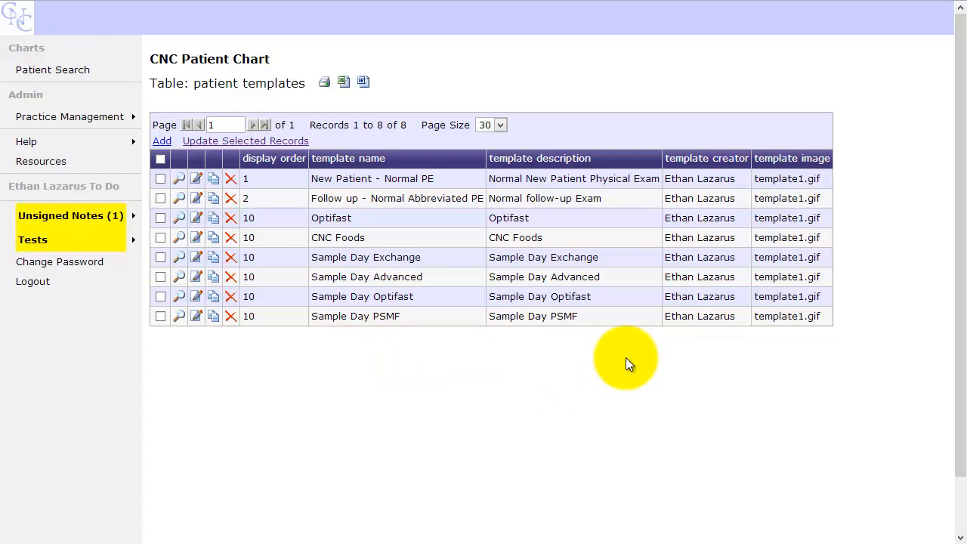
mouse_move(623, 353)
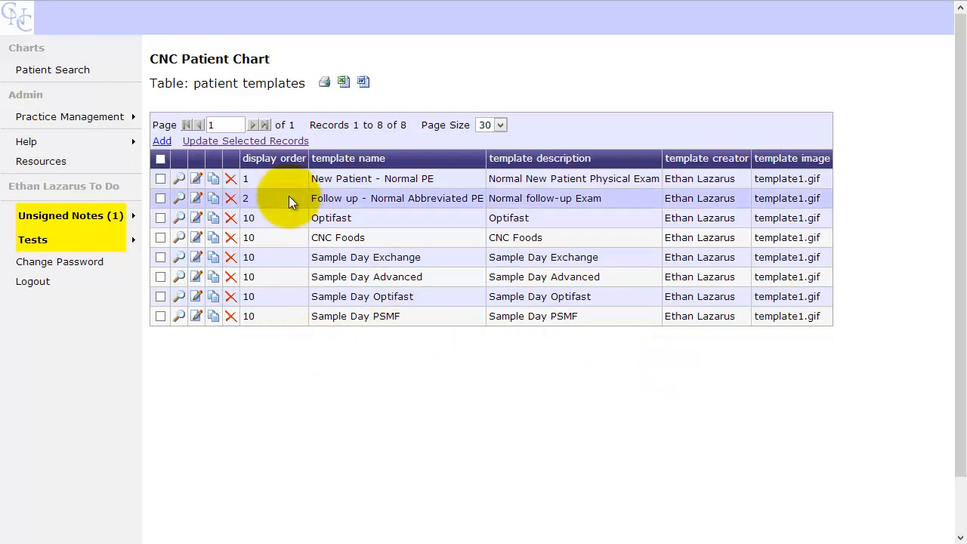
click(69, 117)
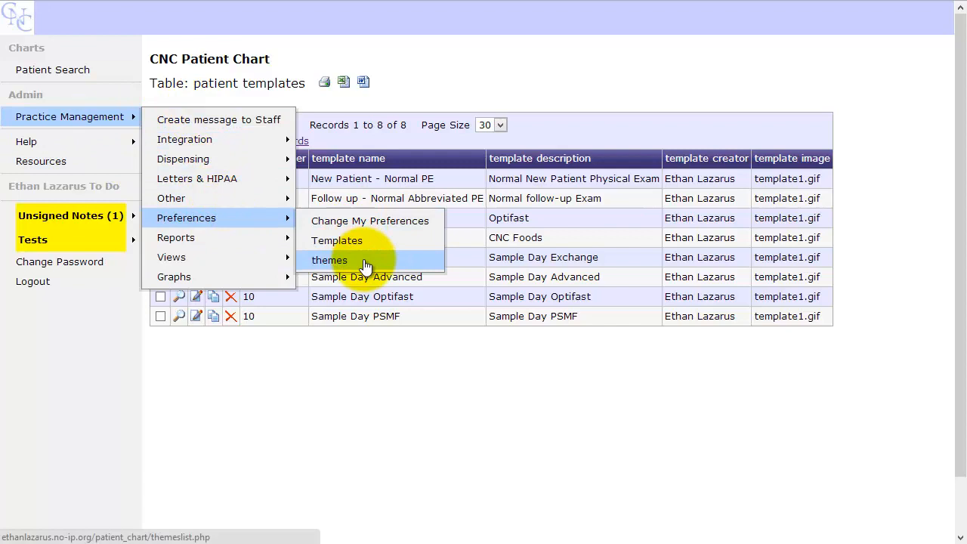
Load the themes table and edit the 'default' theme's colour values
click(329, 260)
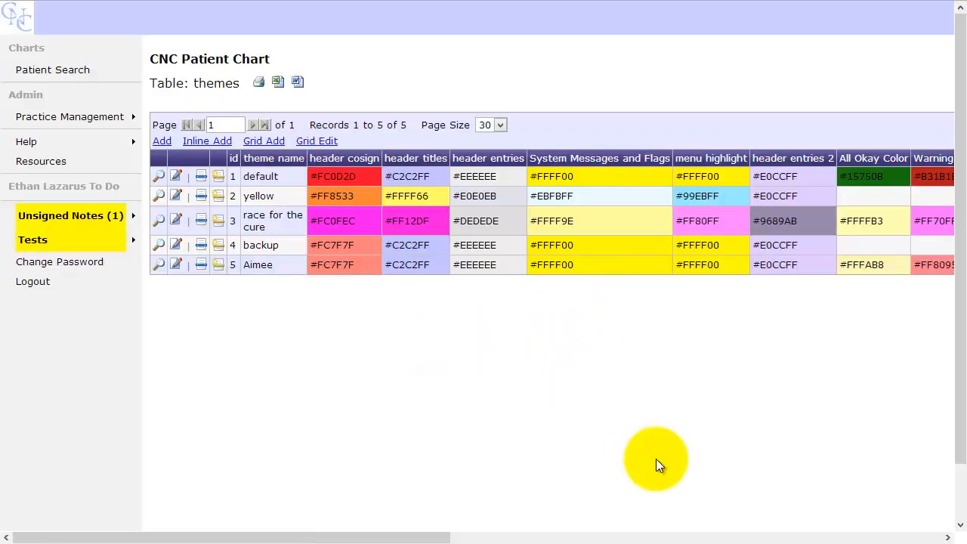
mouse_move(620, 300)
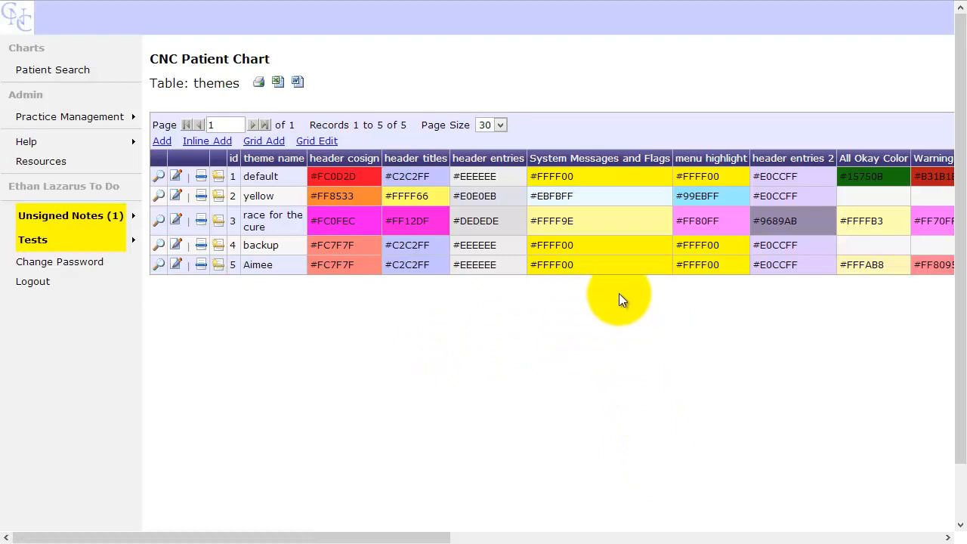
mouse_move(642, 265)
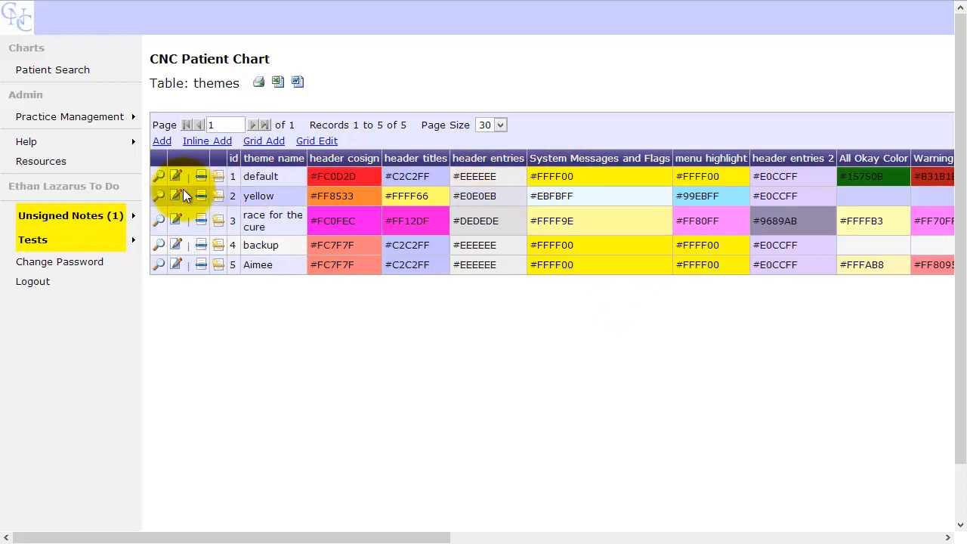
mouse_move(177, 175)
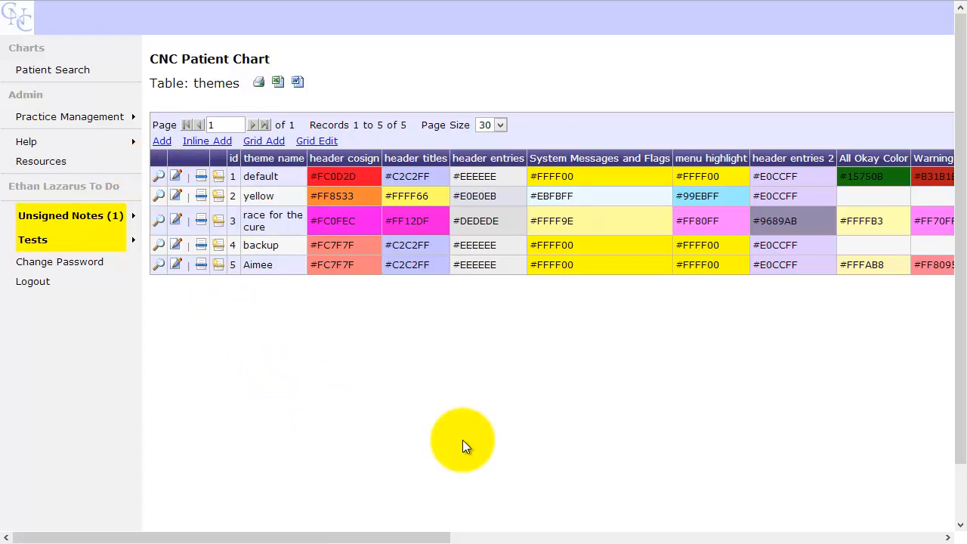
mouse_move(336, 333)
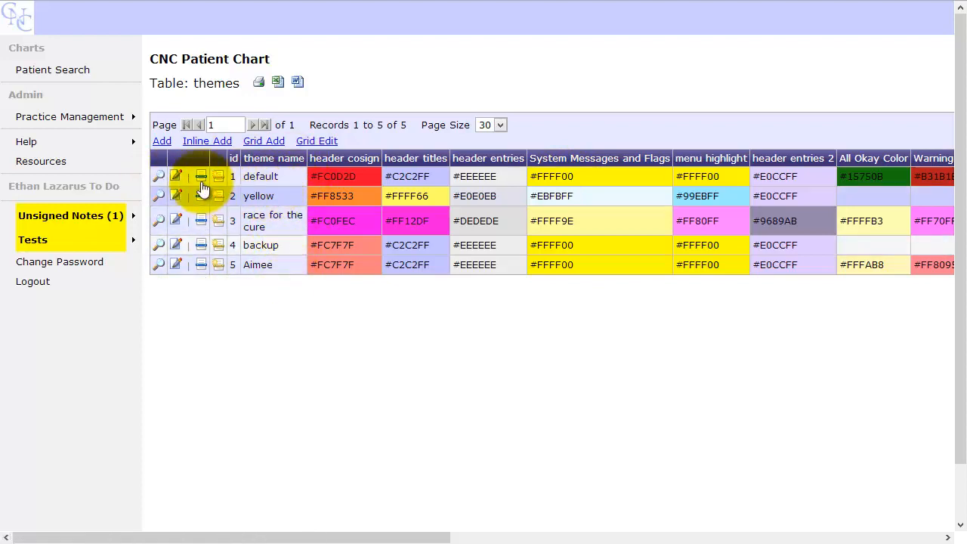
click(175, 176)
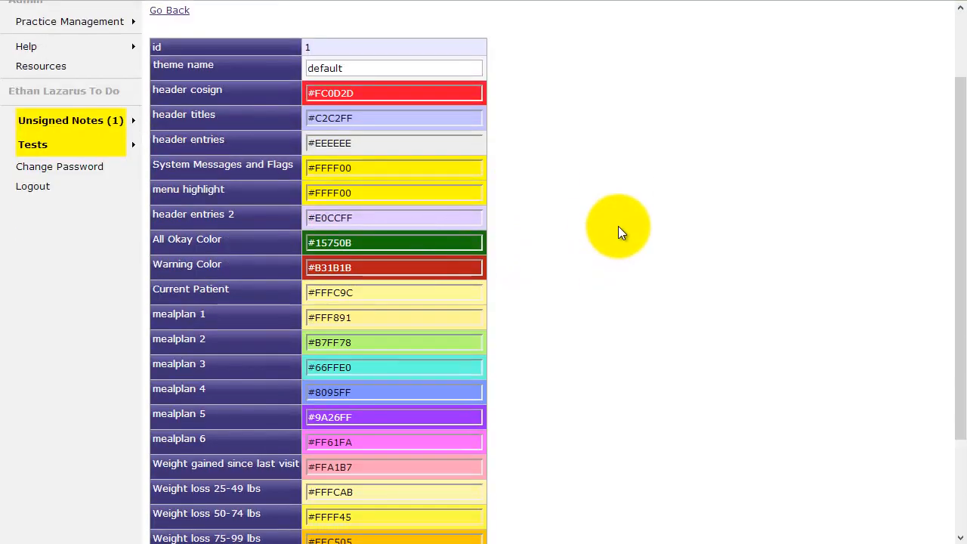
scroll(up, 3)
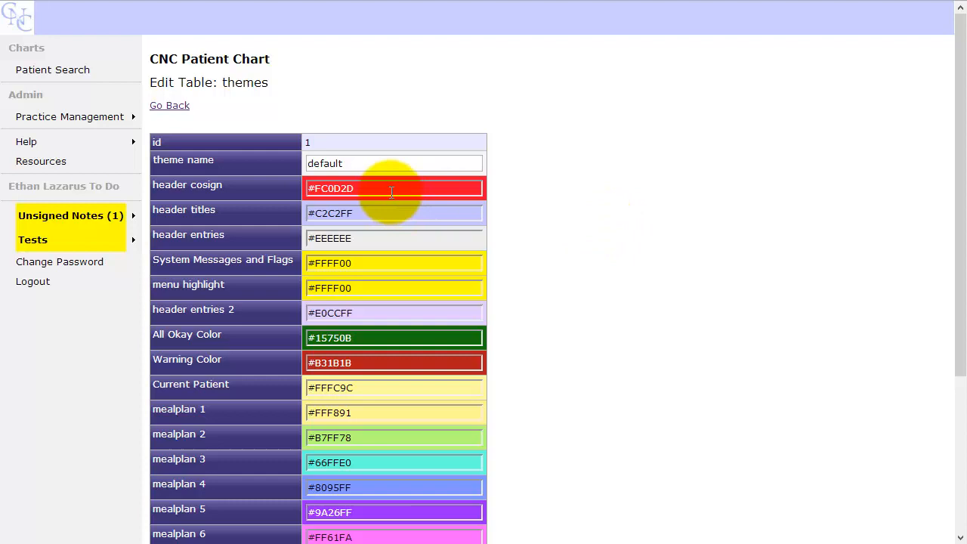
click(393, 187)
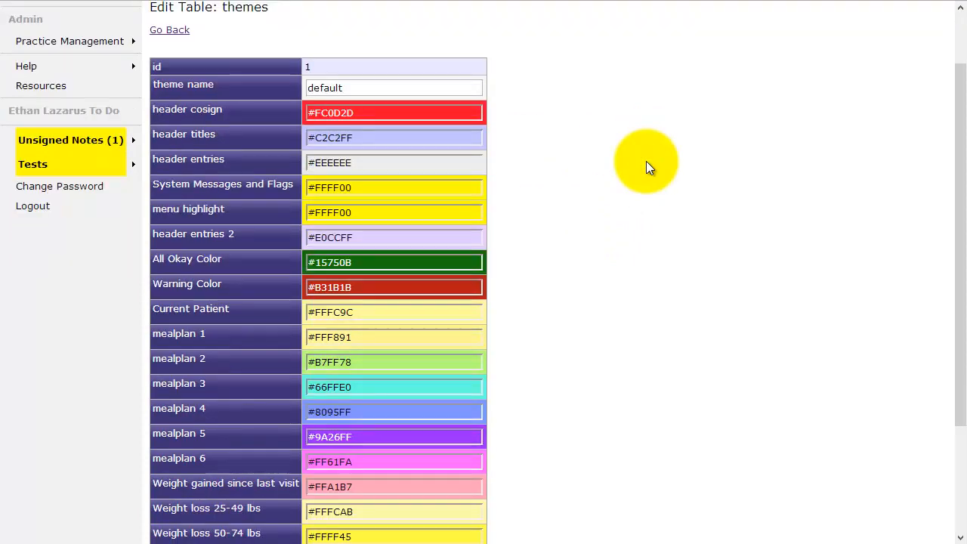
scroll(down, 3)
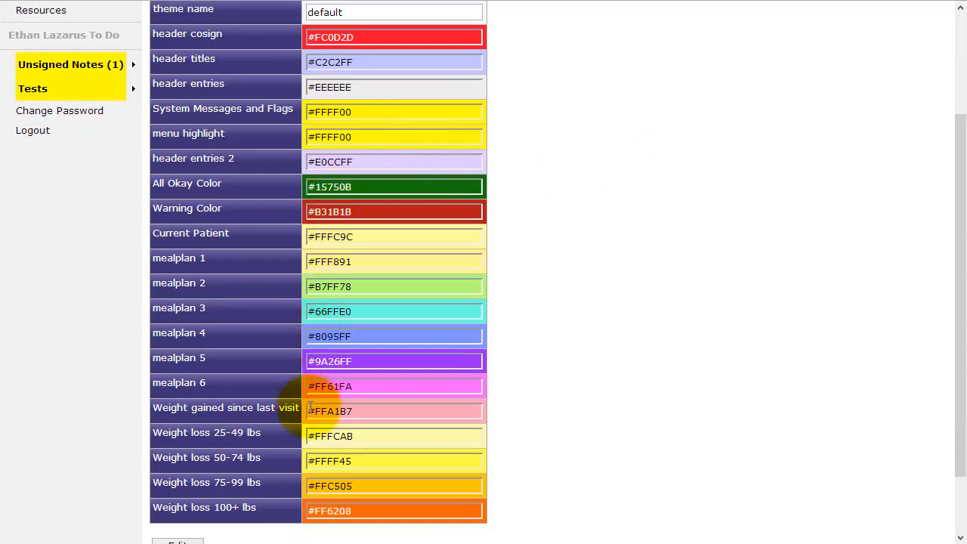
scroll(down, 3)
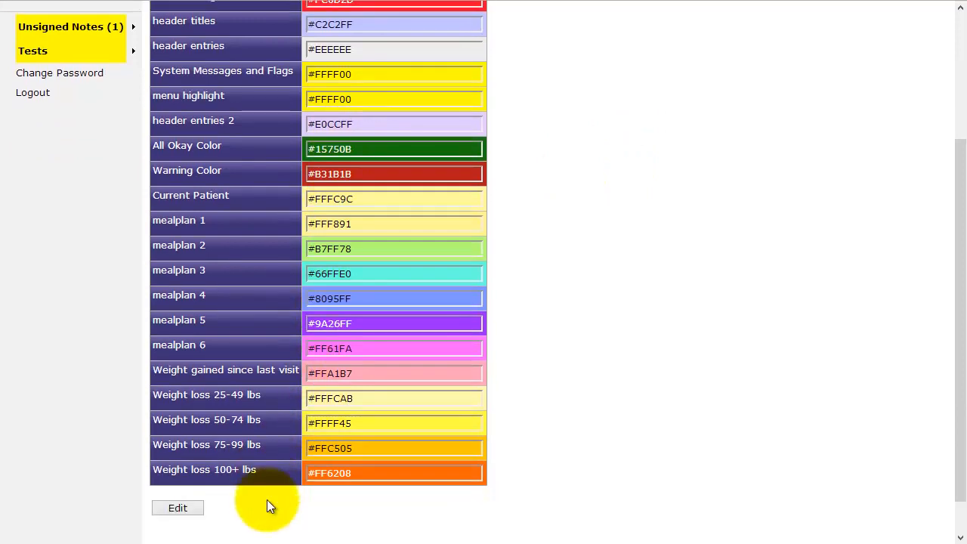
scroll(up, 3)
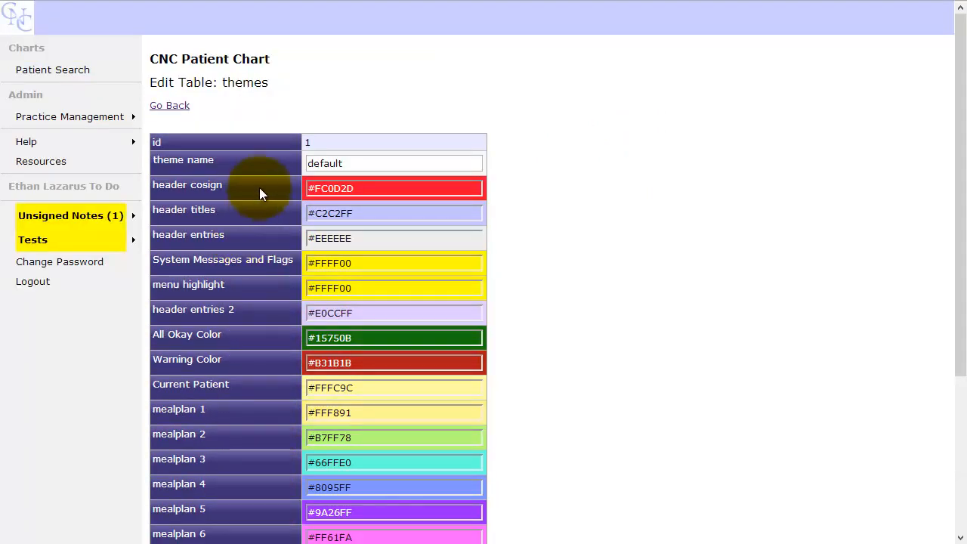
mouse_move(250, 330)
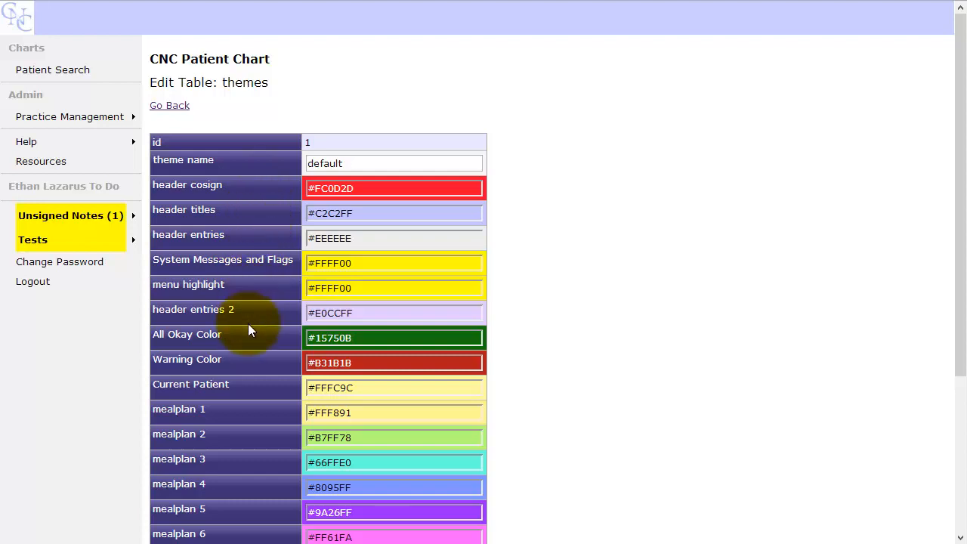
scroll(down, 3)
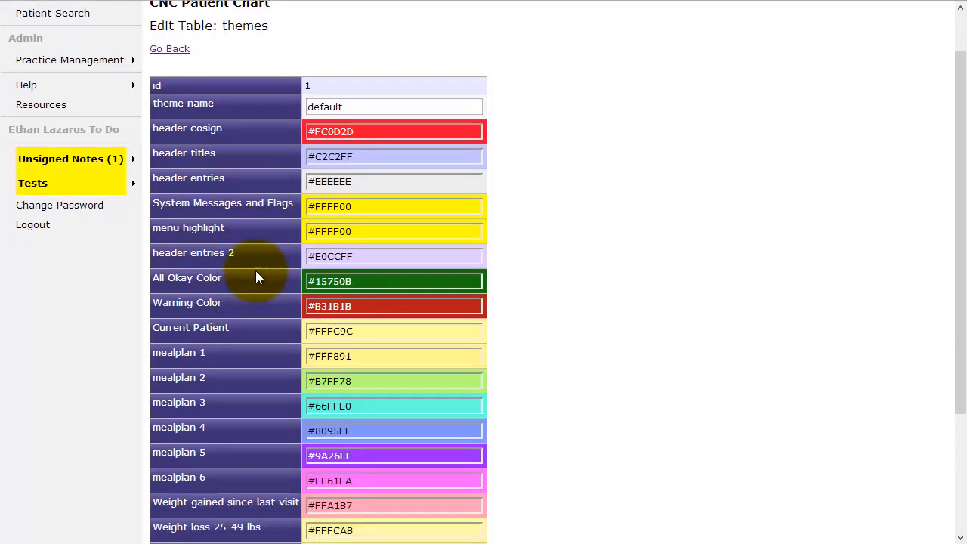
mouse_move(280, 310)
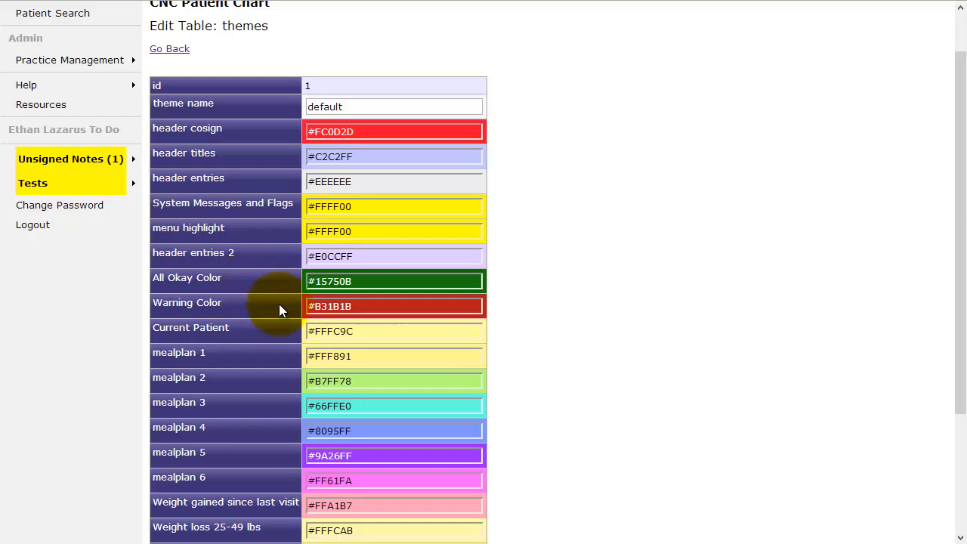
scroll(down, 3)
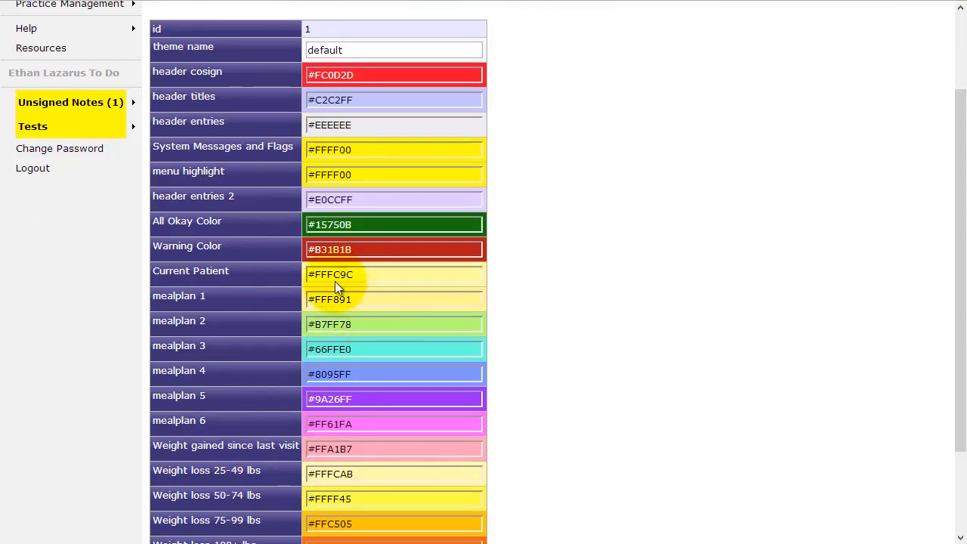
mouse_move(323, 372)
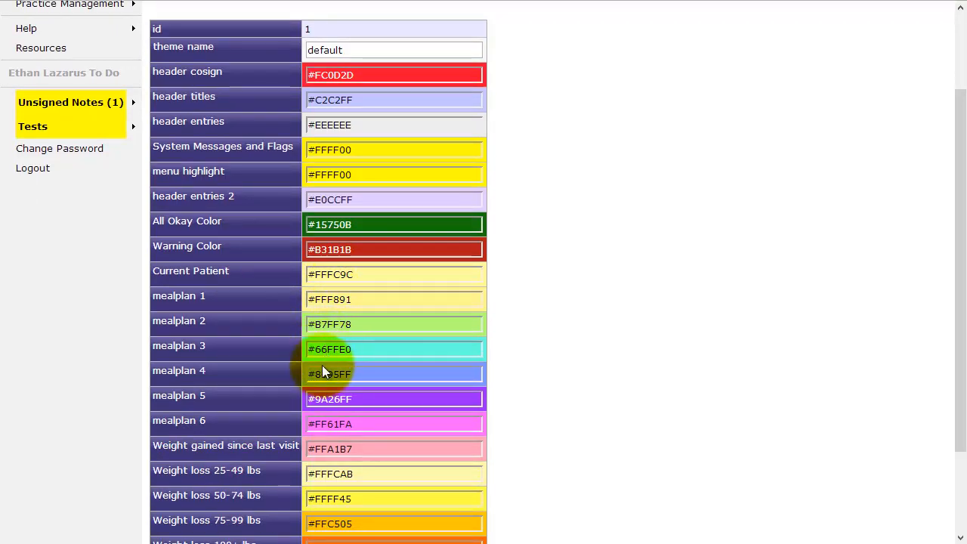
scroll(down, 3)
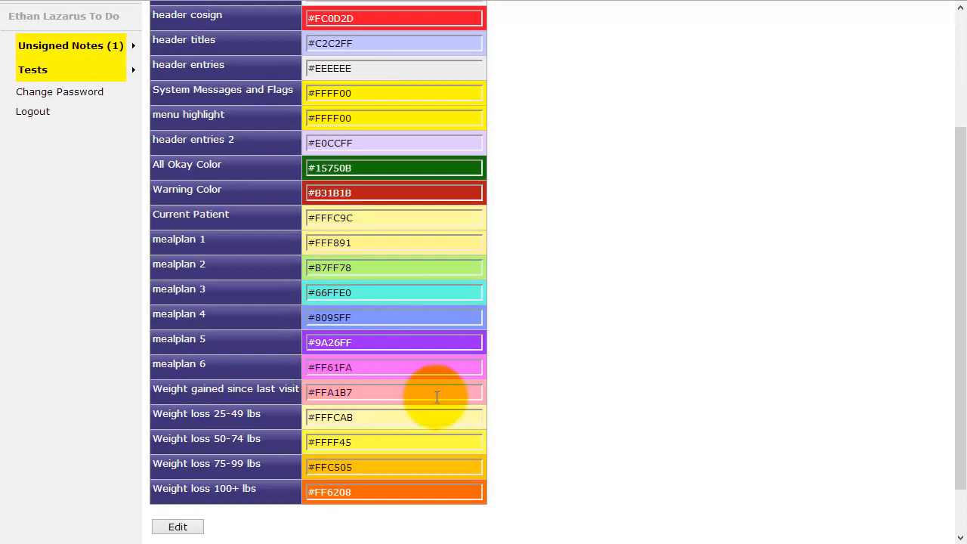
mouse_move(269, 390)
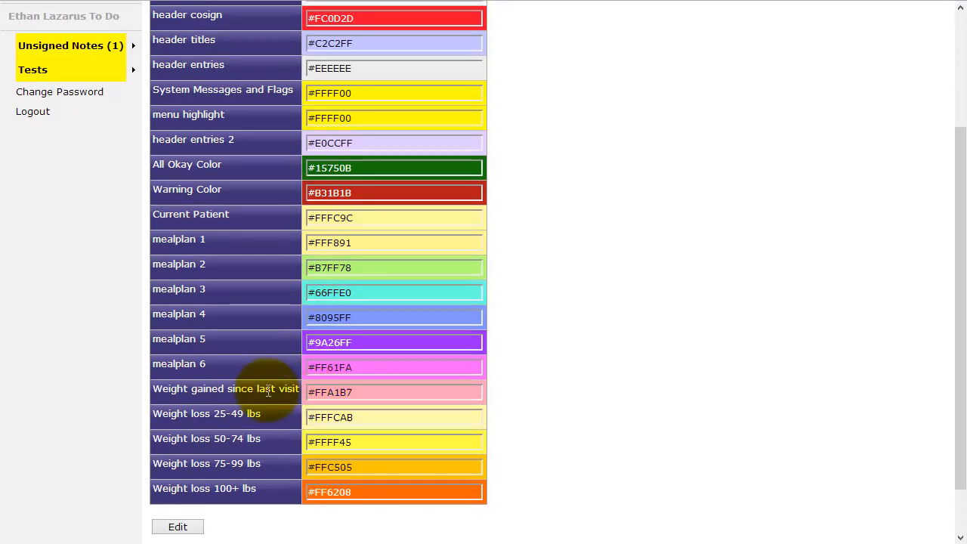
mouse_move(240, 414)
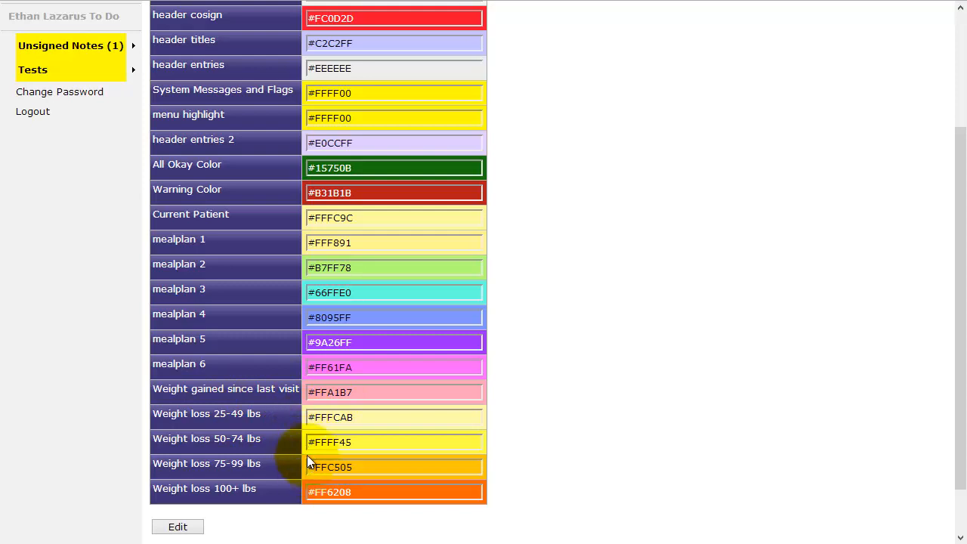
mouse_move(260, 437)
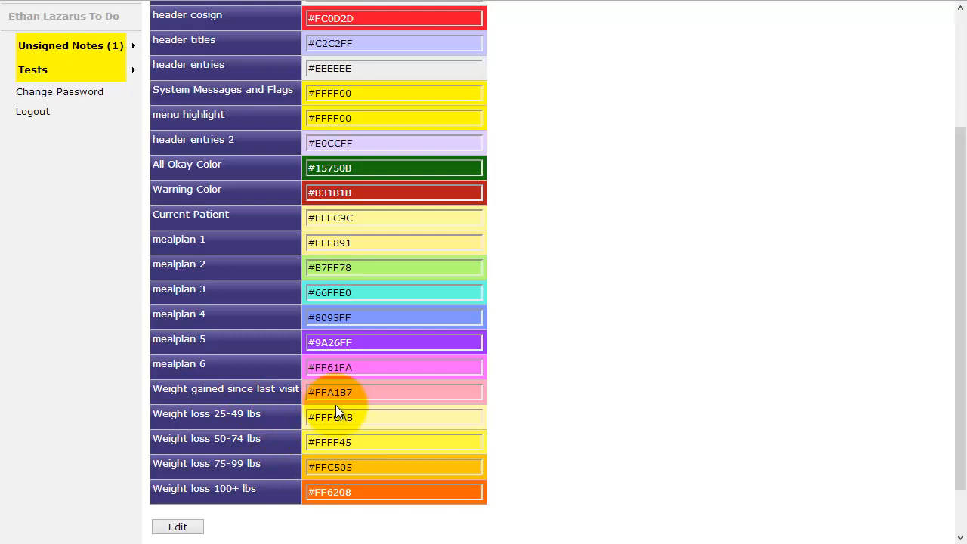
scroll(down, 3)
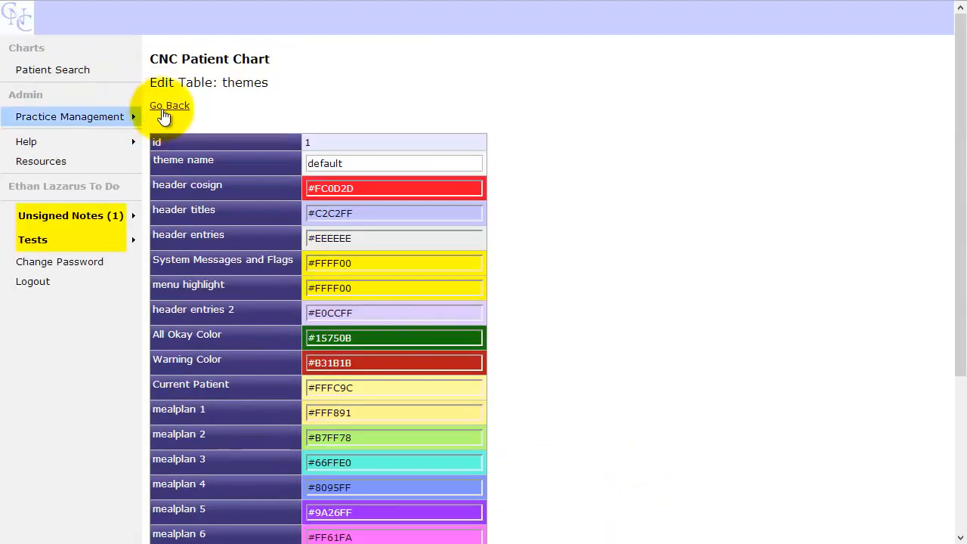
click(169, 106)
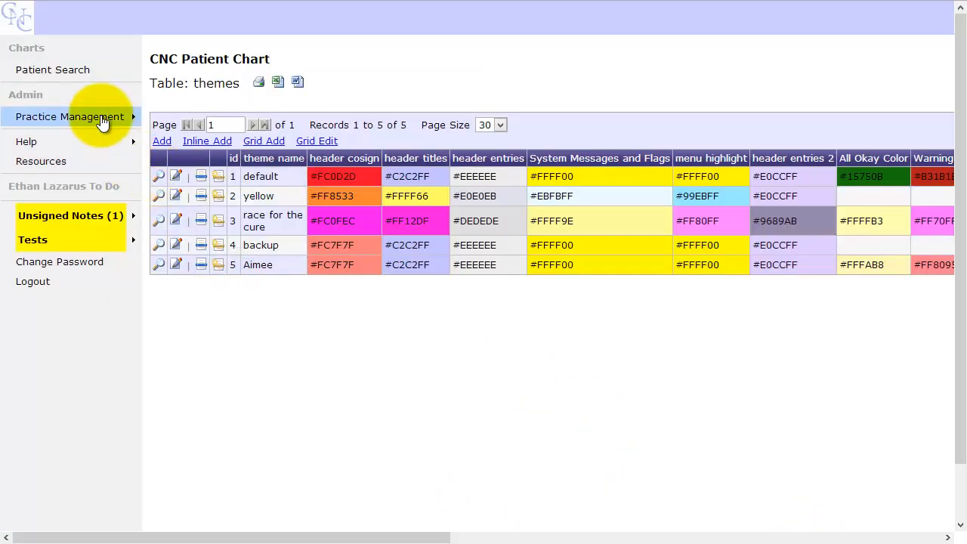
Reopen the Practice Management menu over the themes table
click(69, 116)
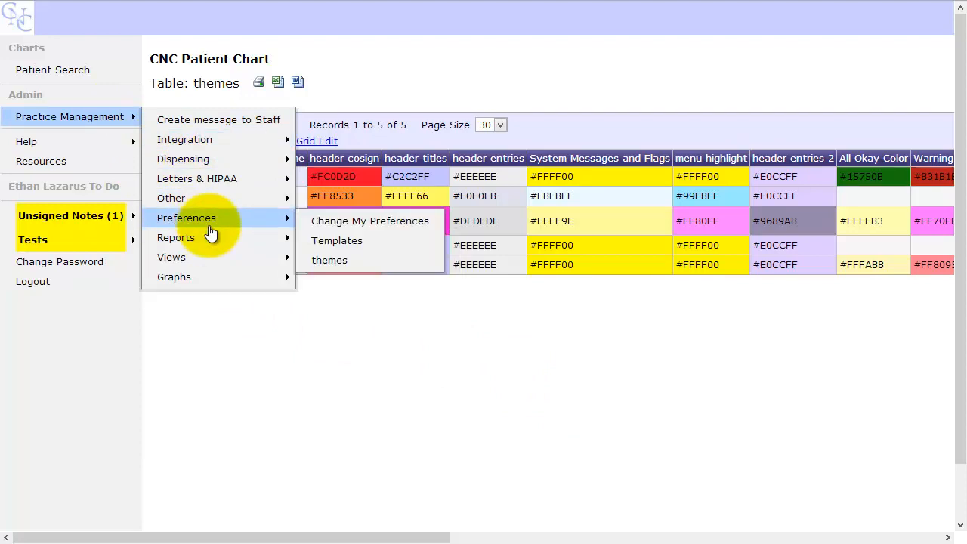
mouse_move(583, 391)
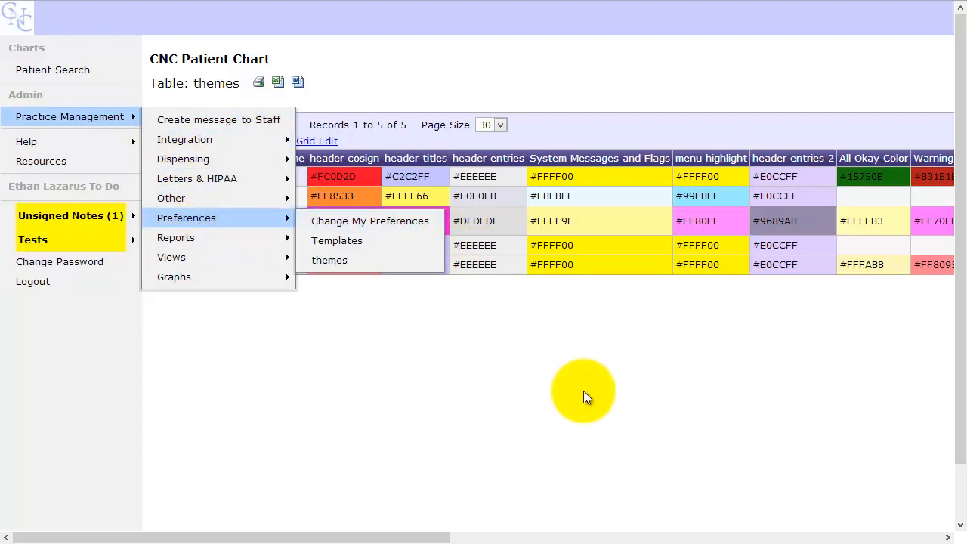